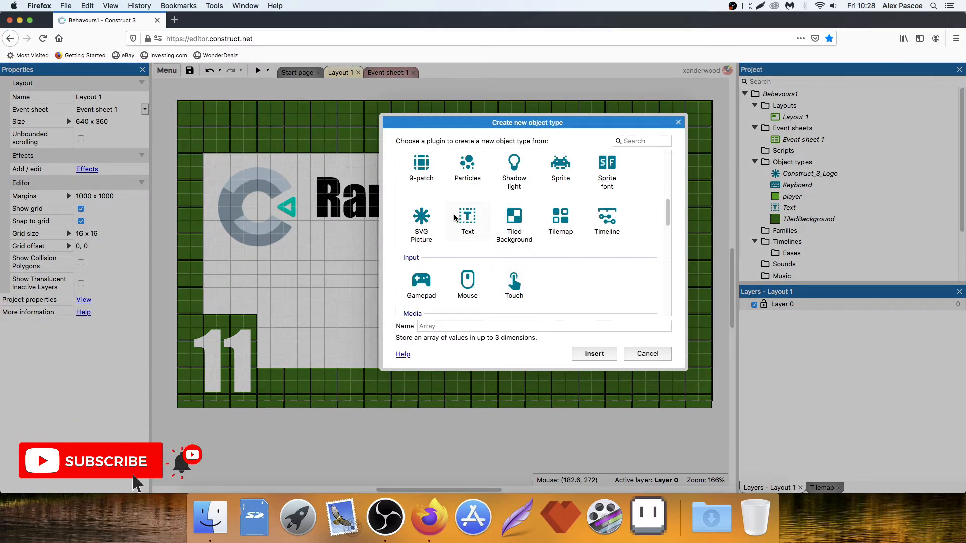
- Insert a Text object showing 0 on the layout and name it txt_RNG
click(592, 353)
text(txt_R)
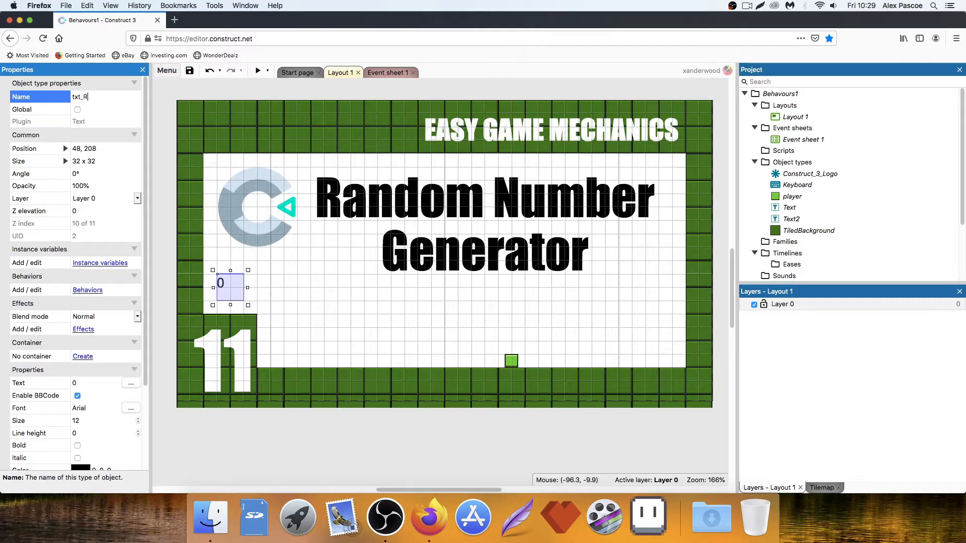
text(NG)
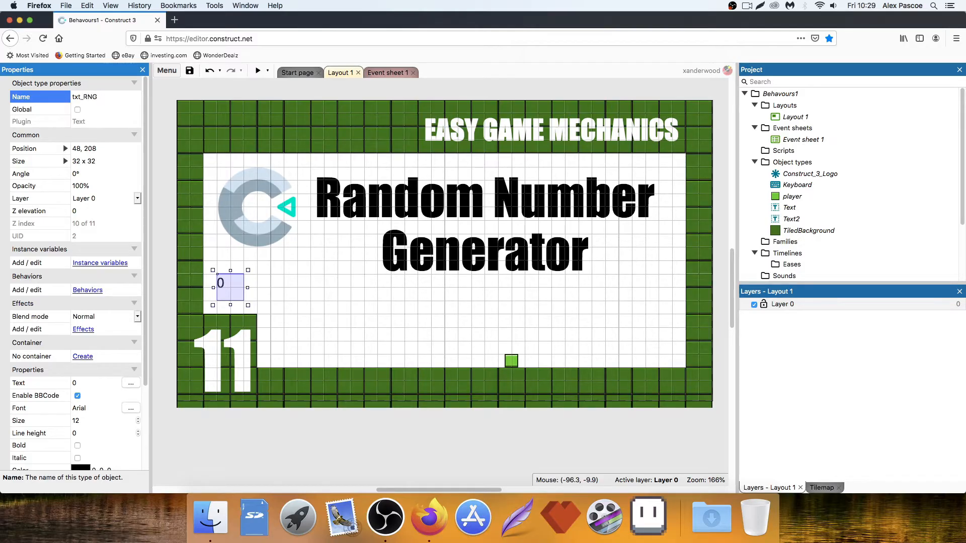
click(84, 96)
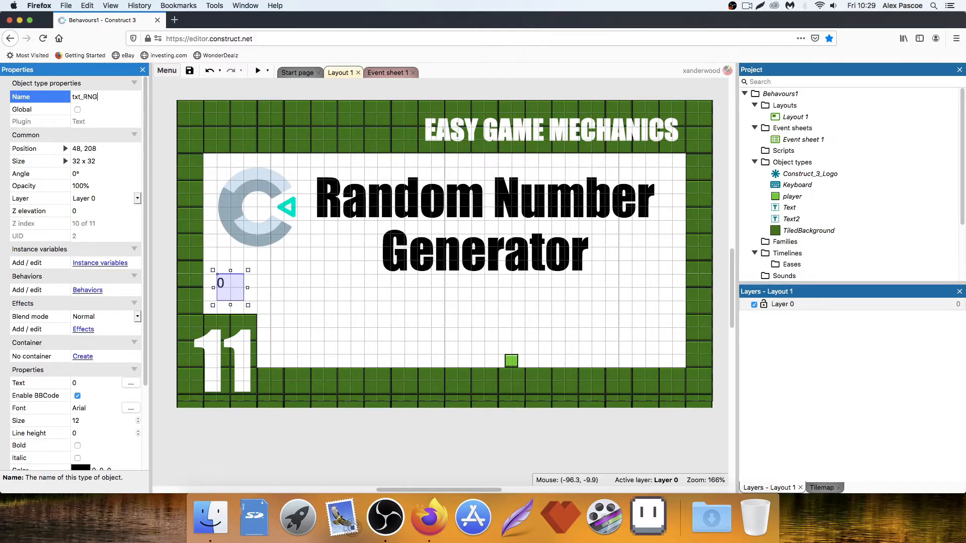
key(Return)
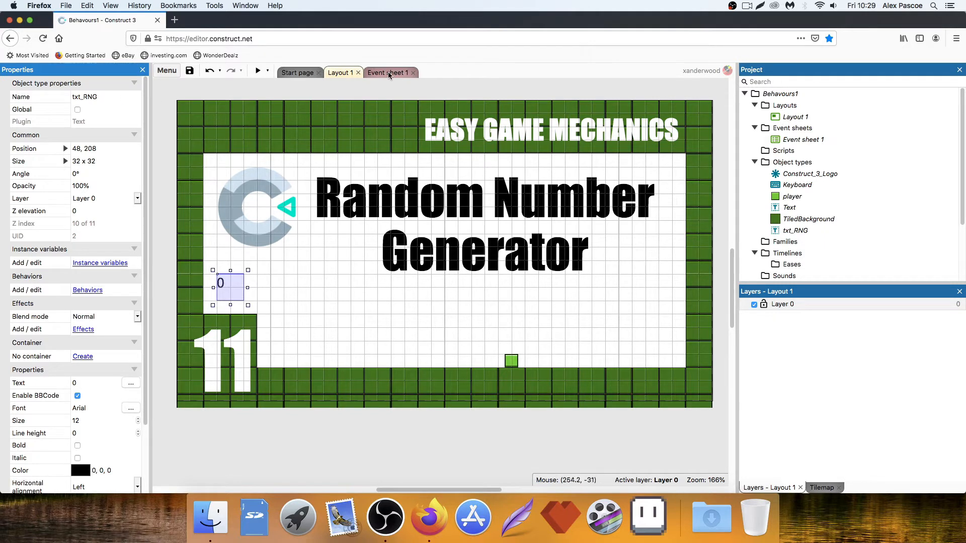
click(454, 301)
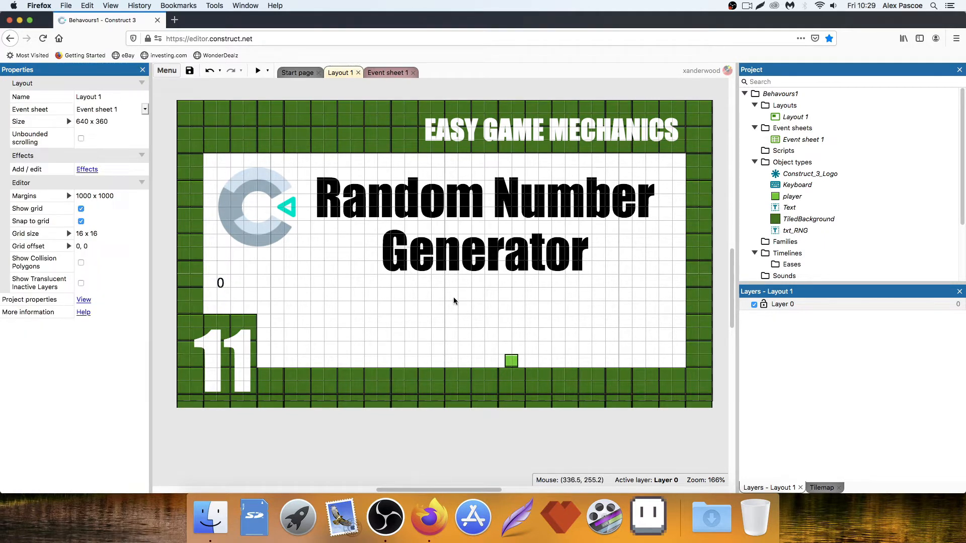
- Delete the old playerHP health events and global variable from Event sheet 1
click(386, 72)
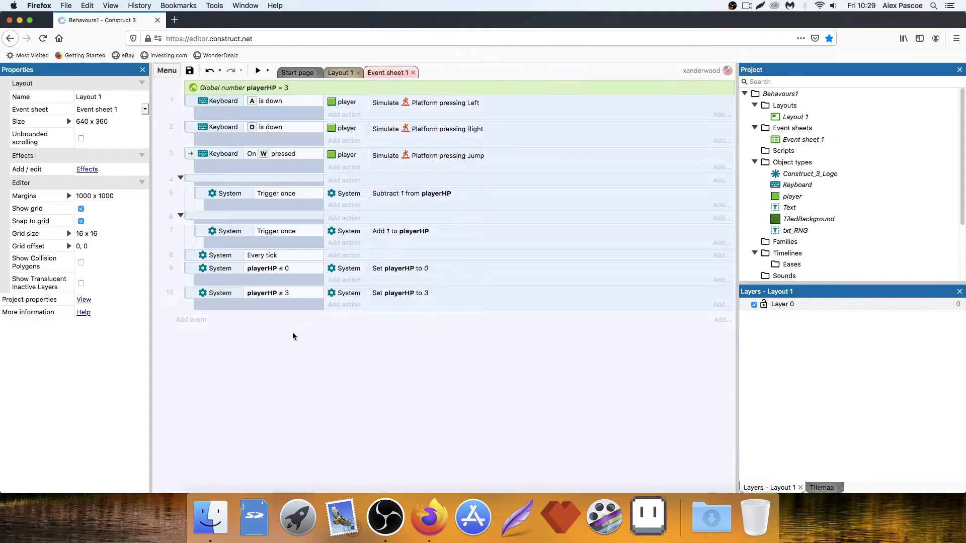
click(276, 193)
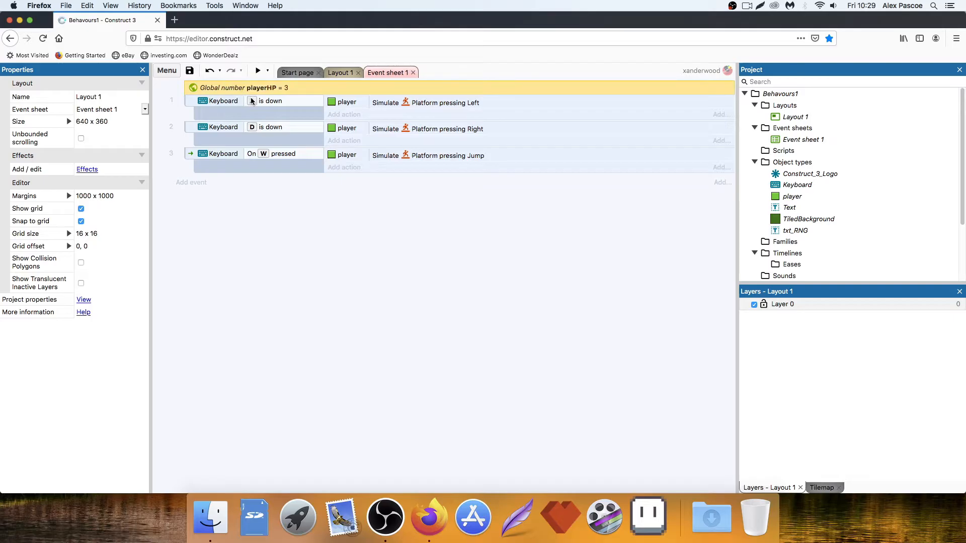
click(338, 72)
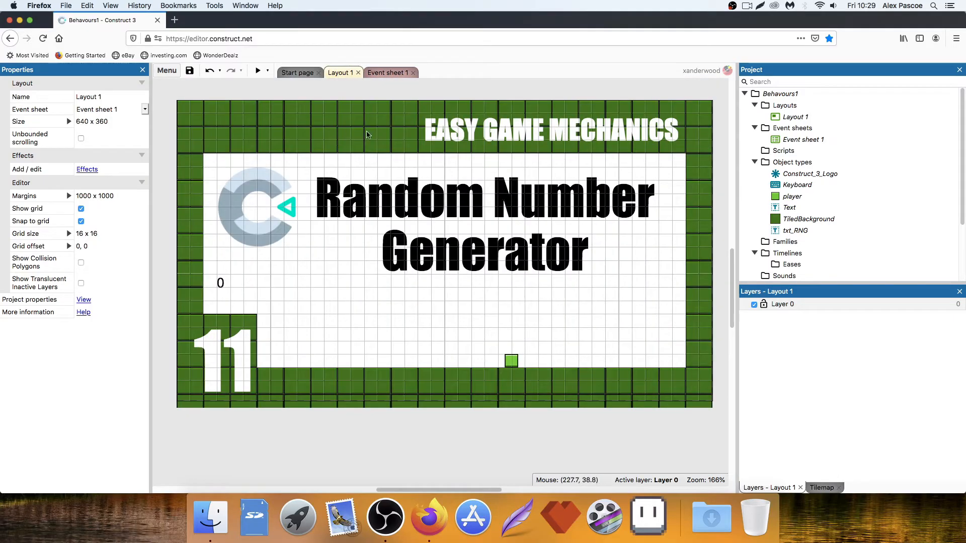
click(386, 72)
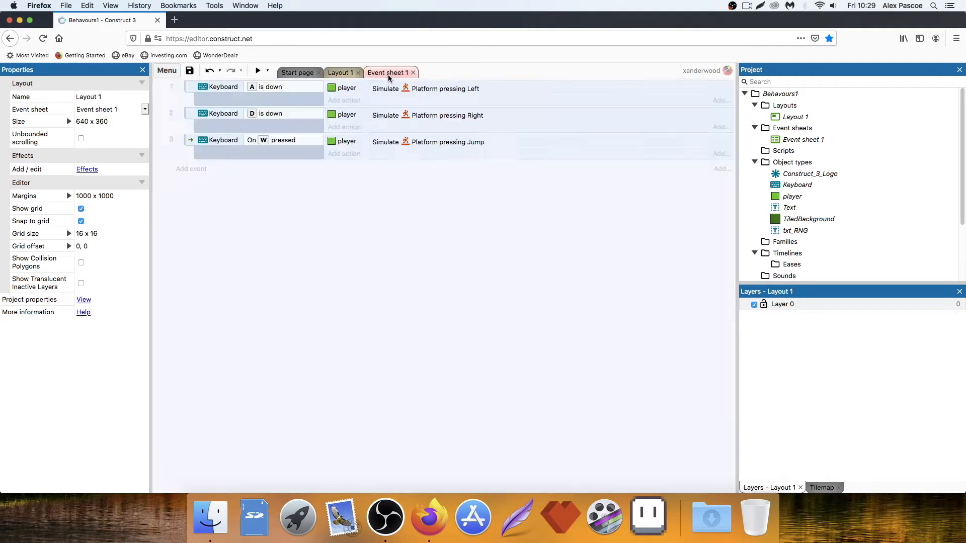
mouse_move(191, 168)
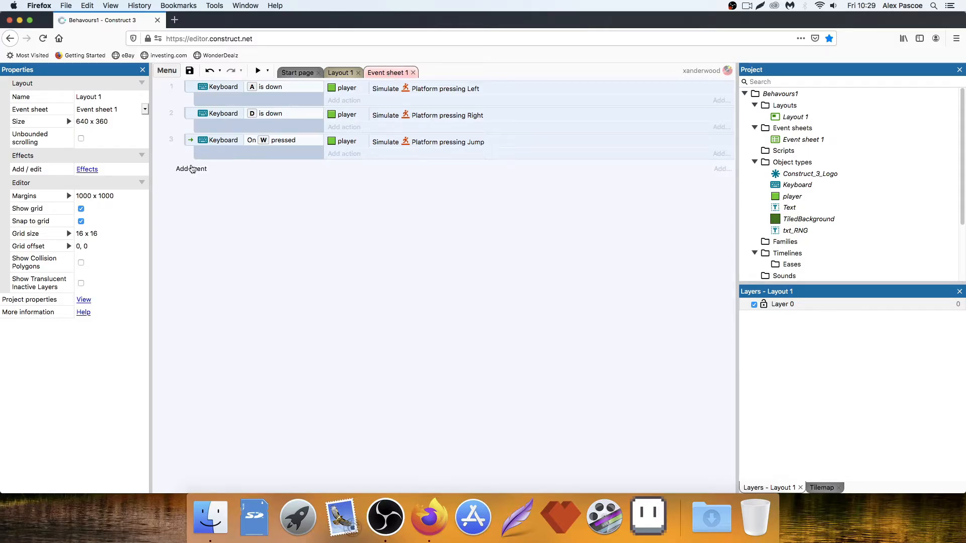
- Add a Keyboard 'On key pressed' event triggered by Space
click(191, 168)
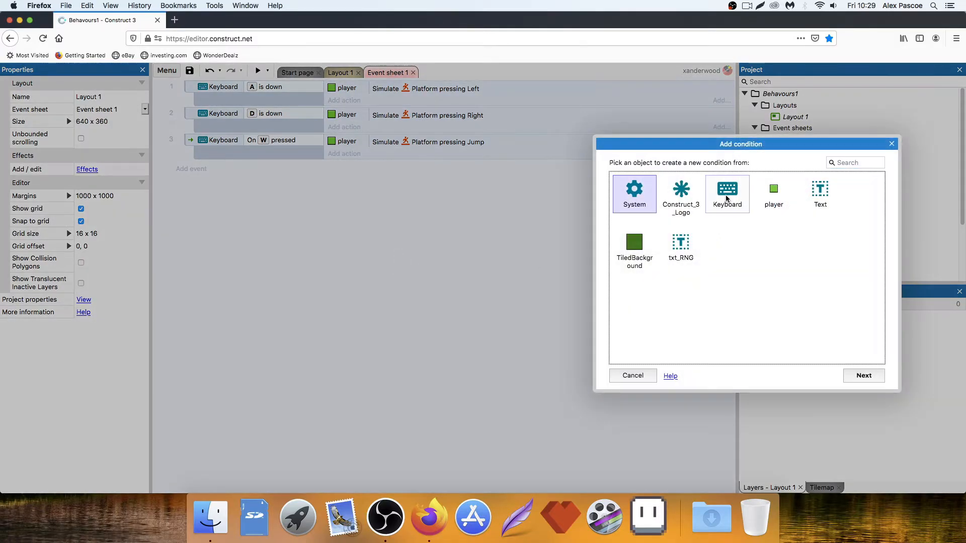
click(863, 375)
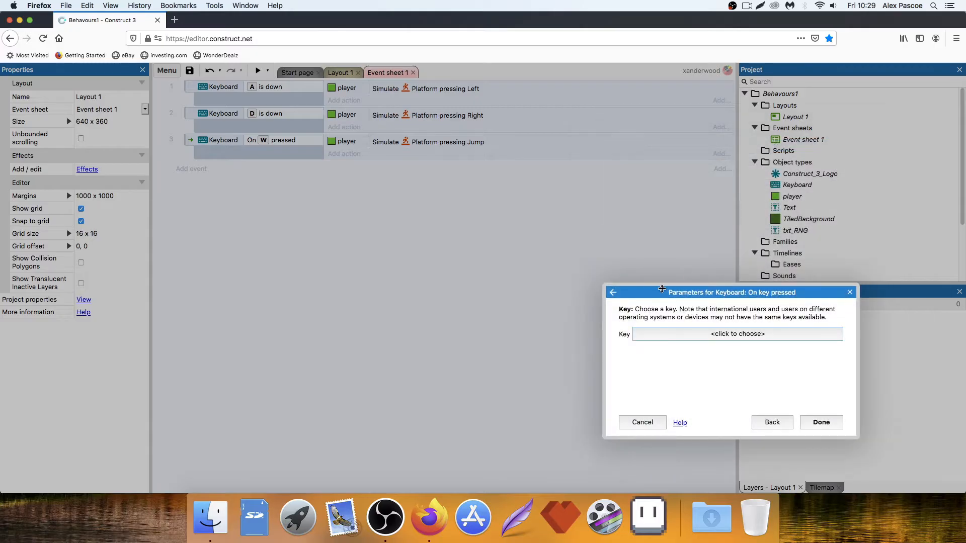
click(736, 334)
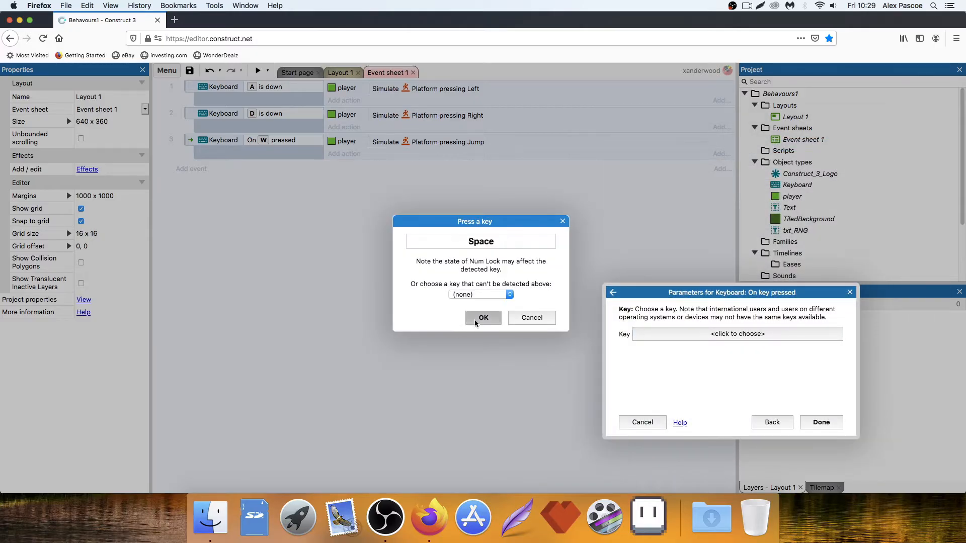
click(483, 316)
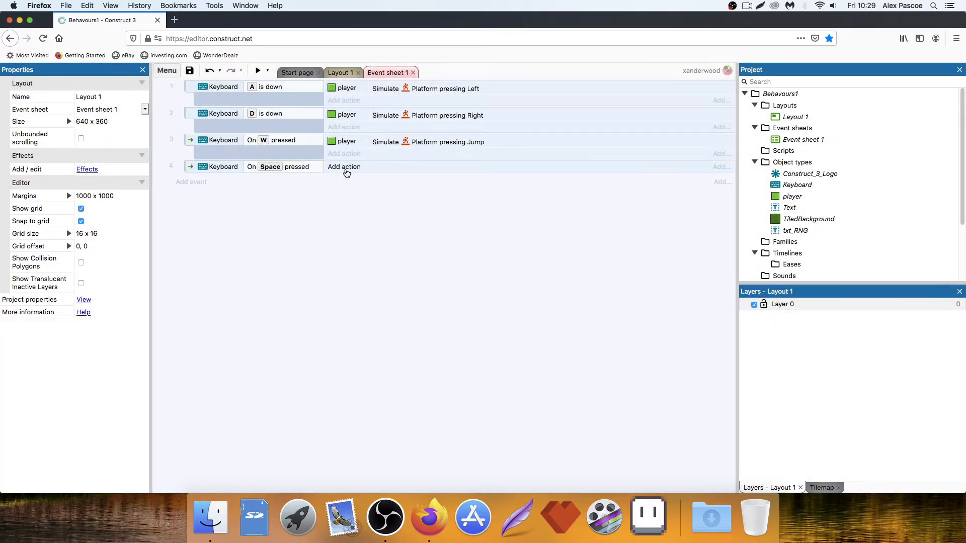
click(344, 166)
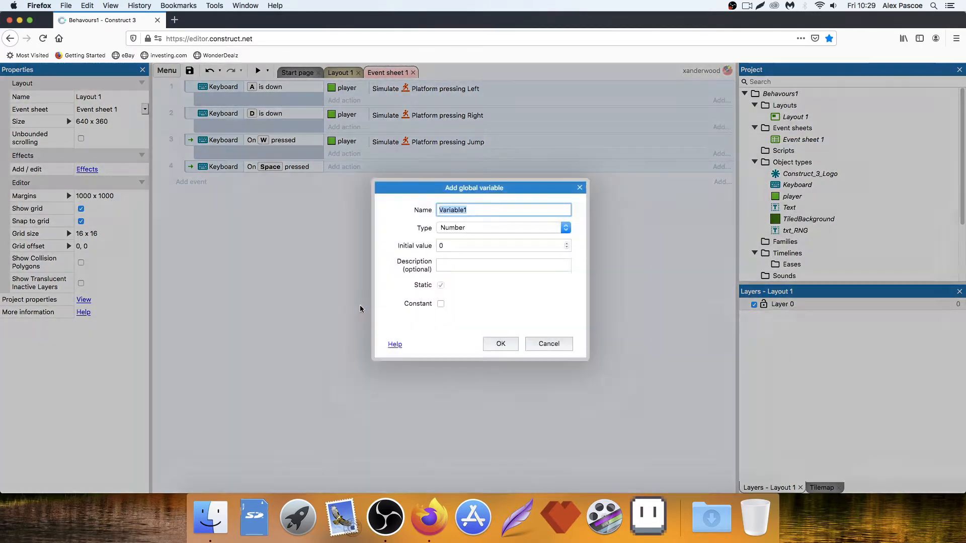
mouse_move(454, 228)
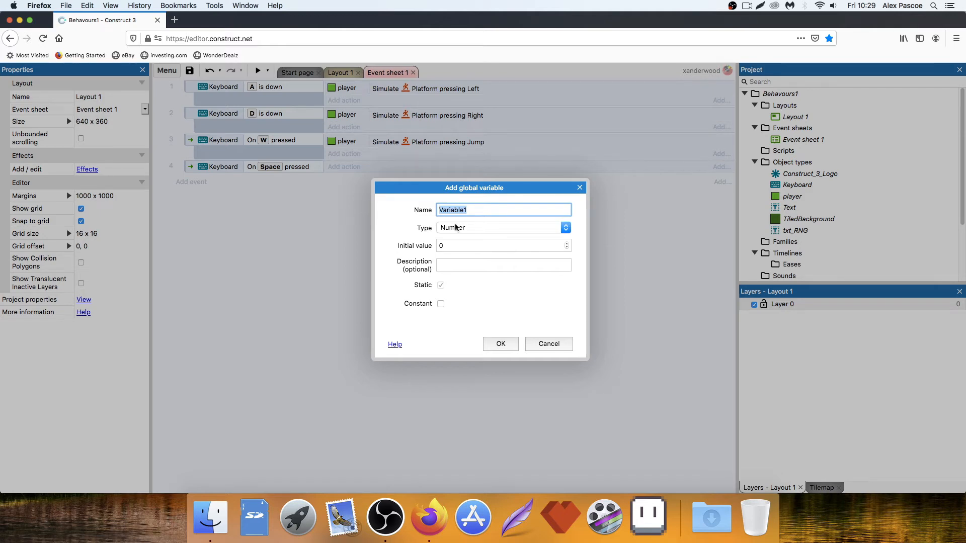
- Create a global Number variable RNG with initial value 0
text(RNG)
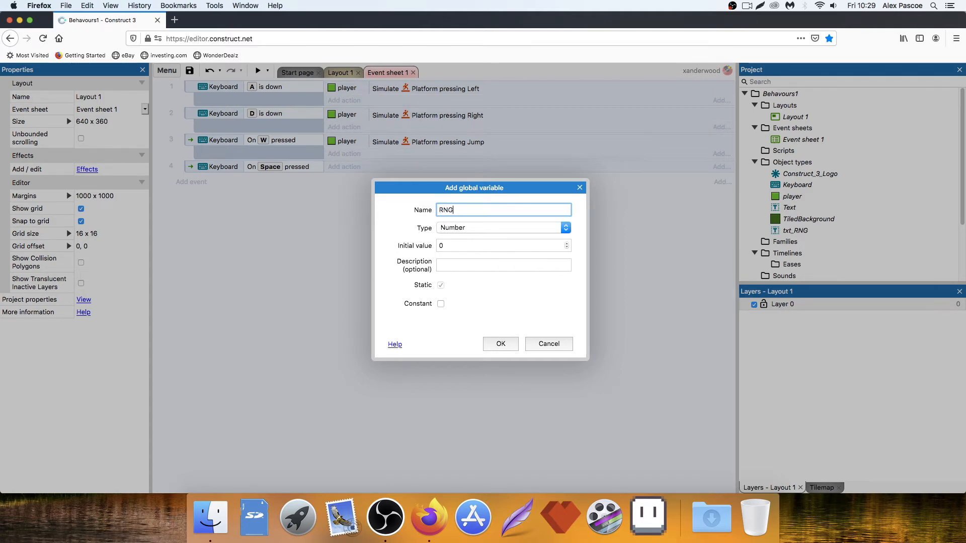
click(499, 342)
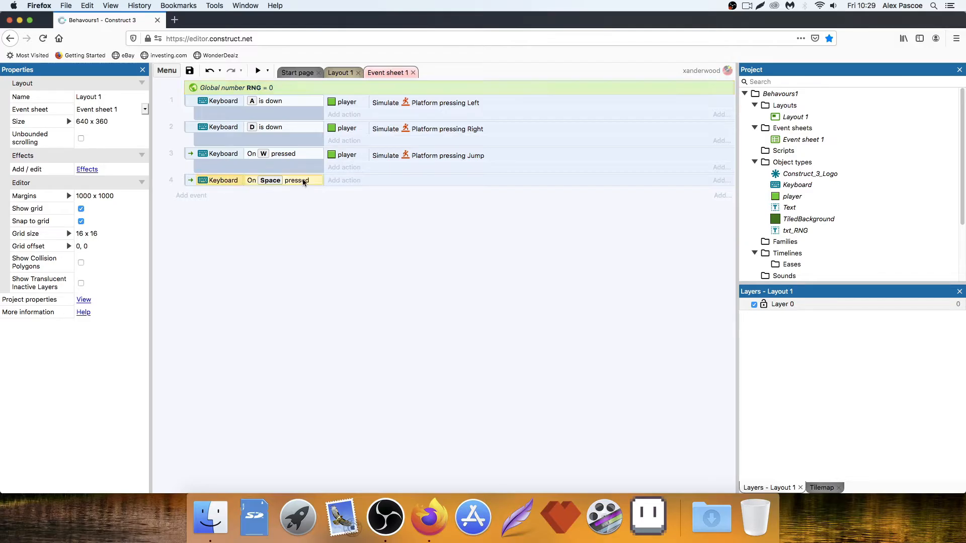
- Give the Space event a System Set value action: RNG = random(0,10)
click(344, 180)
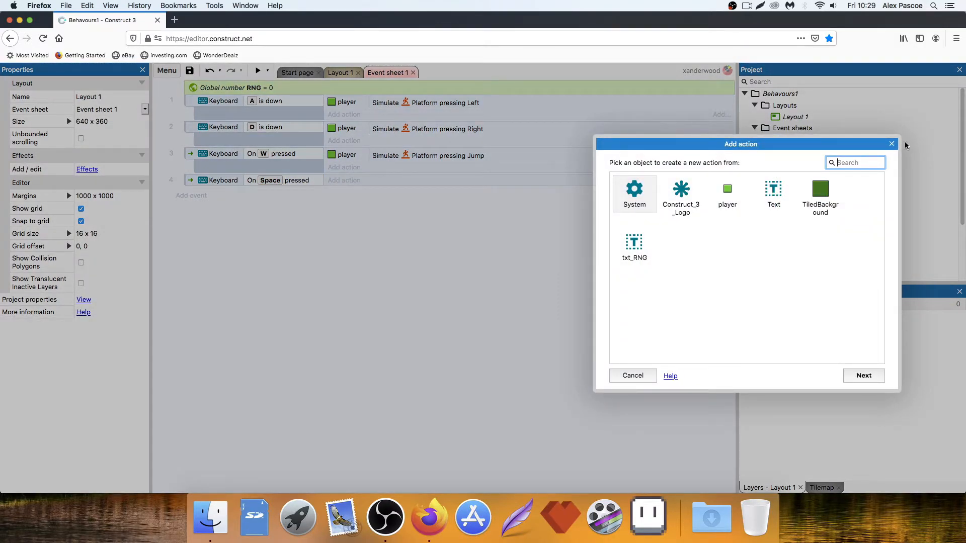
click(632, 375)
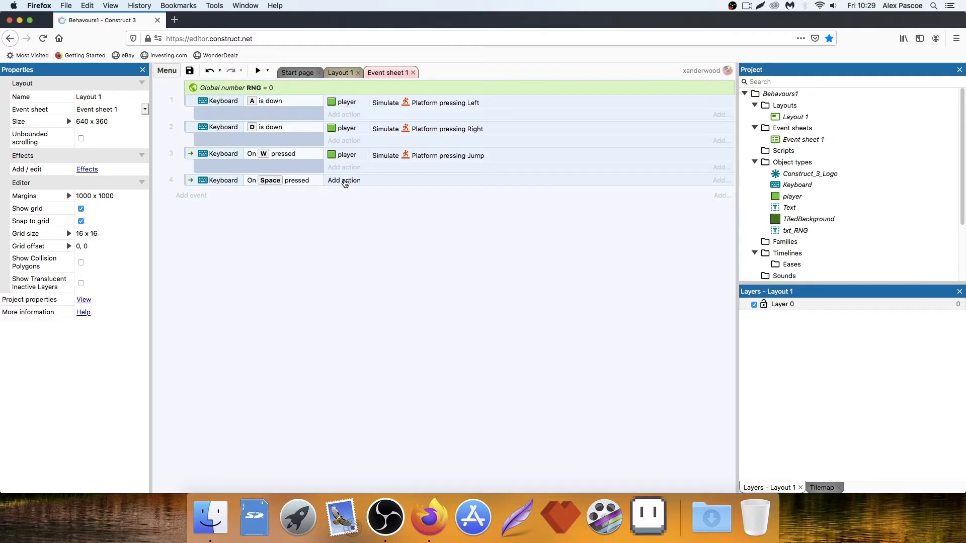
click(344, 180)
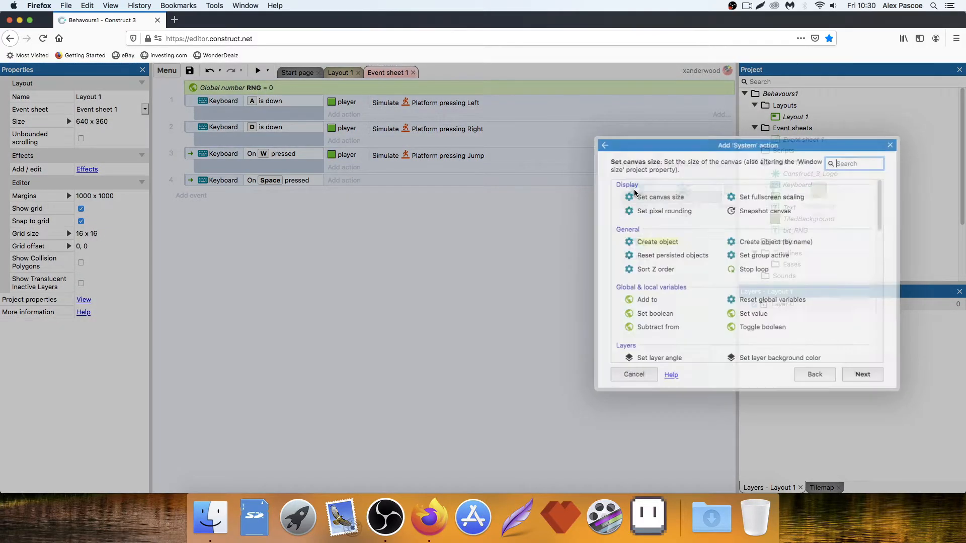
click(752, 314)
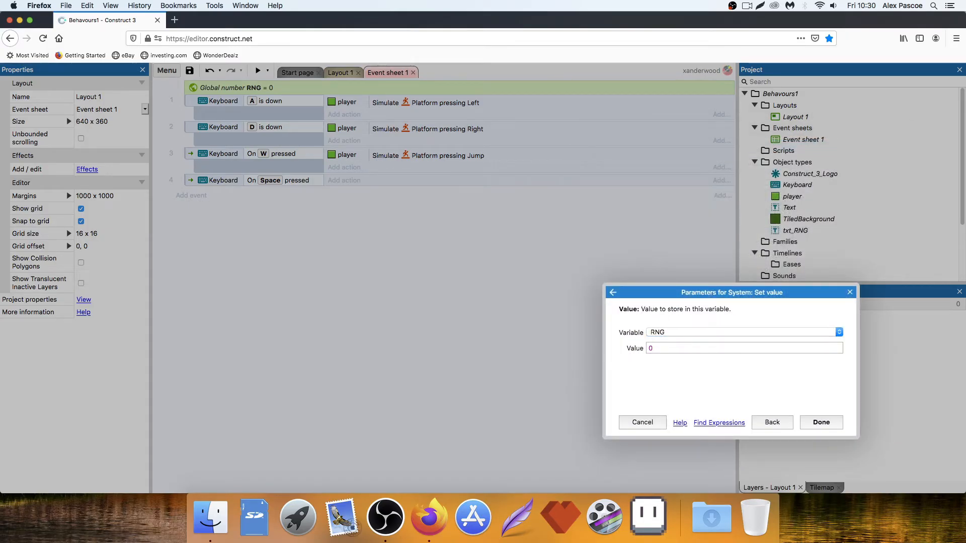
text(random)
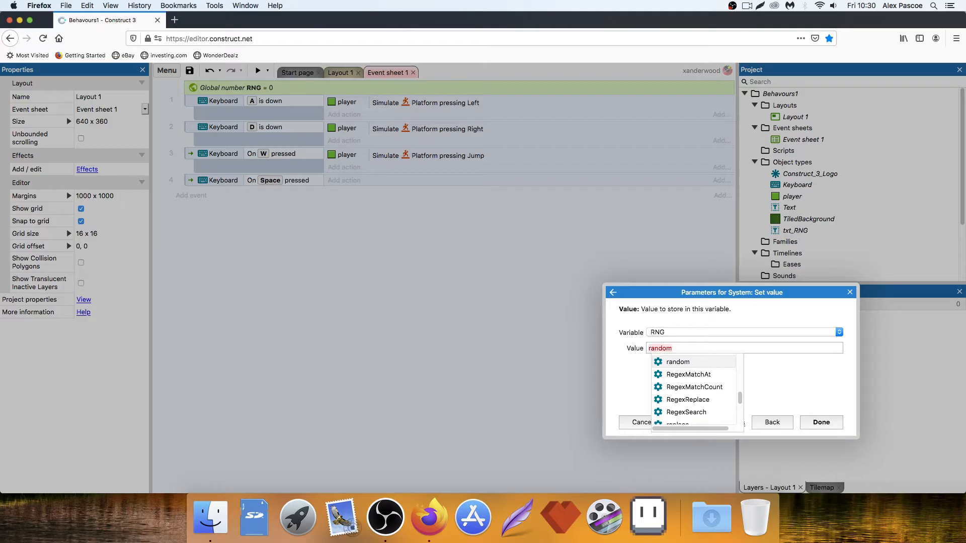
text((0,10)
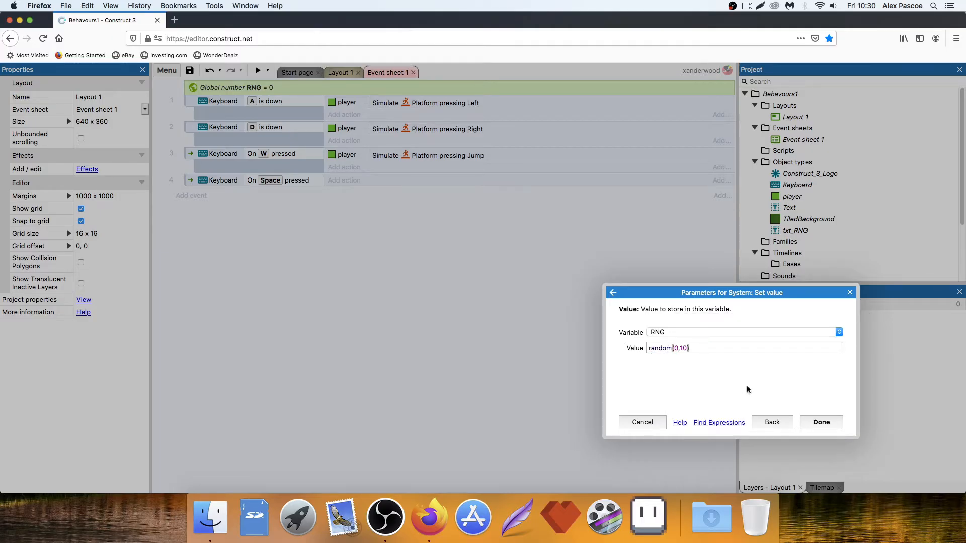
click(821, 421)
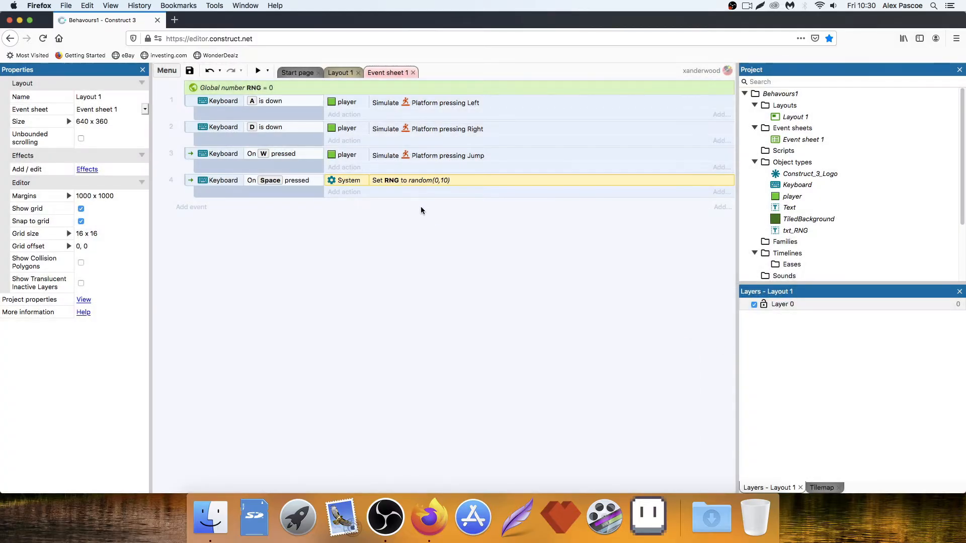
mouse_move(341, 75)
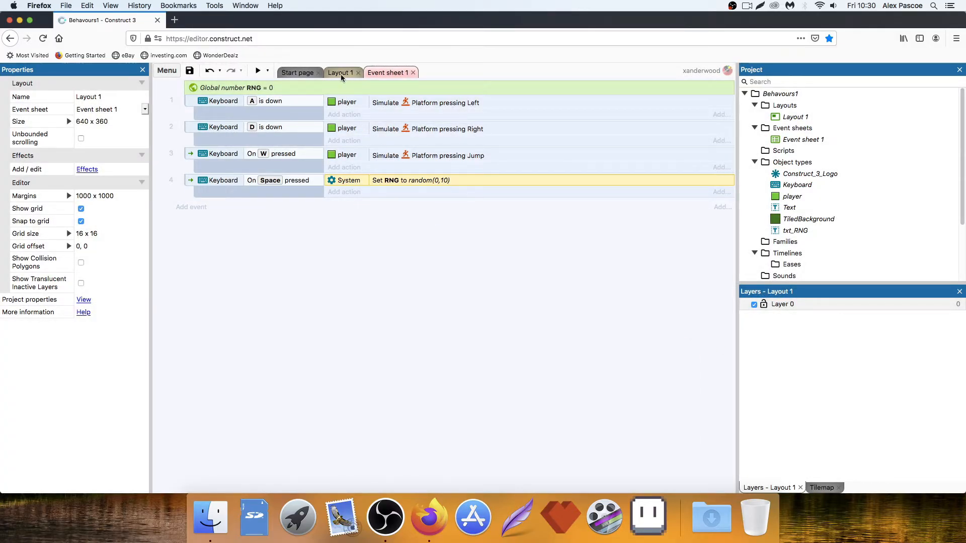
mouse_move(341, 73)
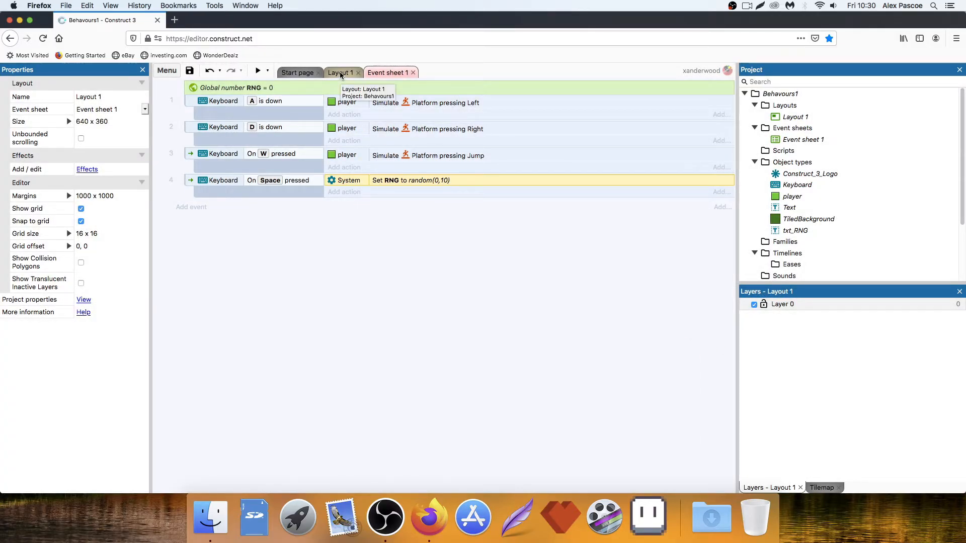
mouse_move(386, 91)
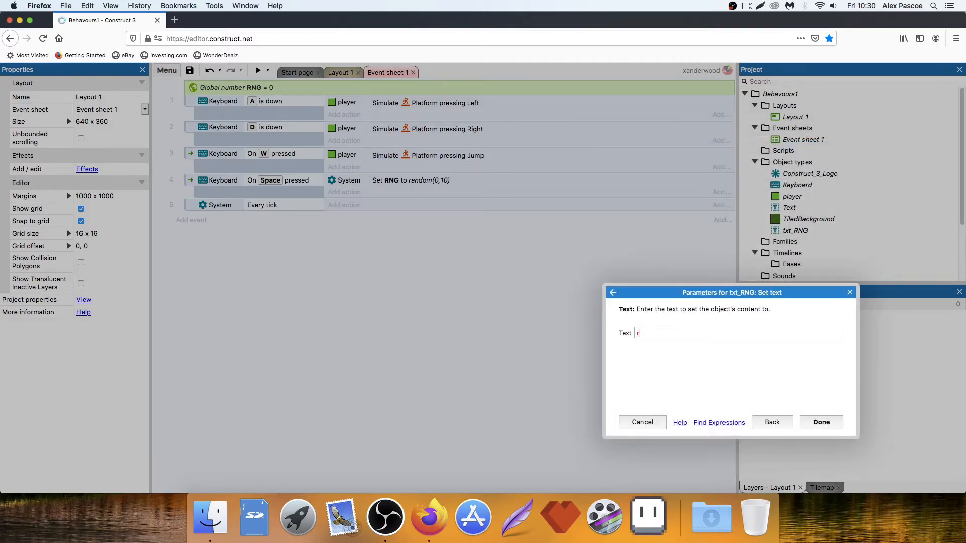
- Set txt_RNG's text to RNG in the Every tick event's Set text action
text(RNG)
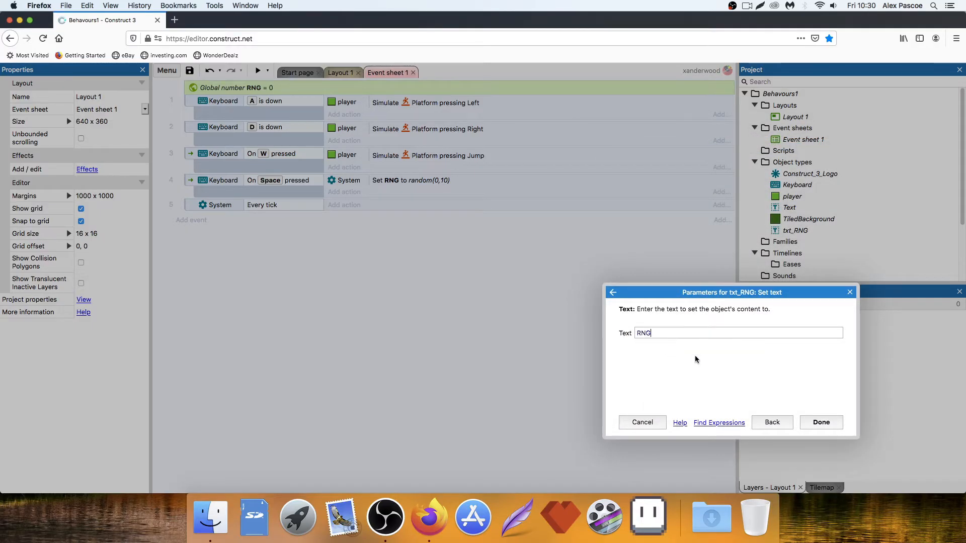
click(821, 421)
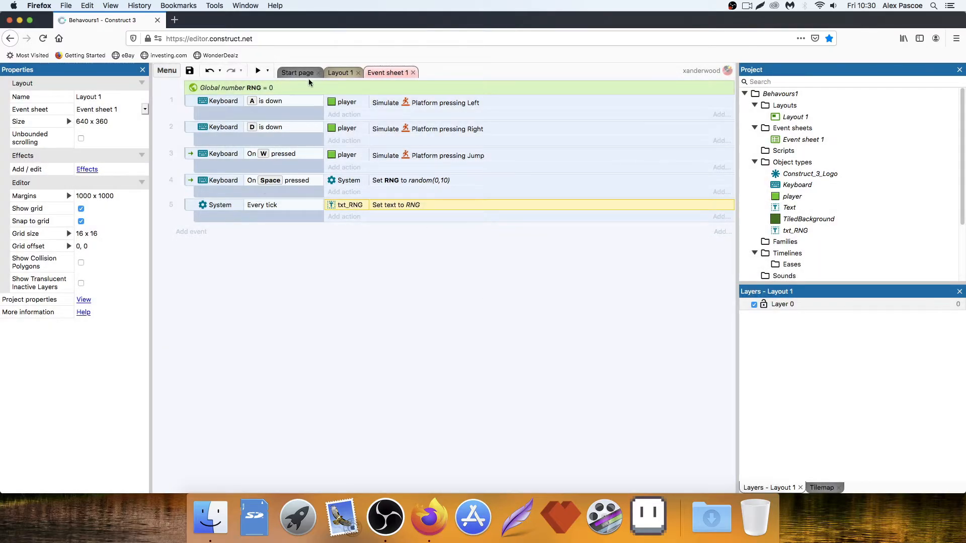
- Return to Layout 1 with txt_RNG showing 0 and launch a game preview
click(339, 73)
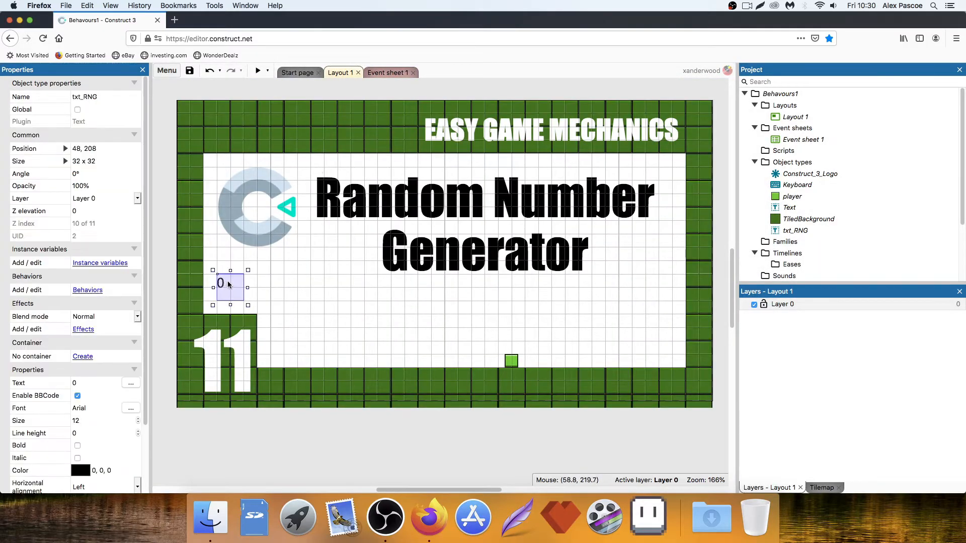
click(387, 72)
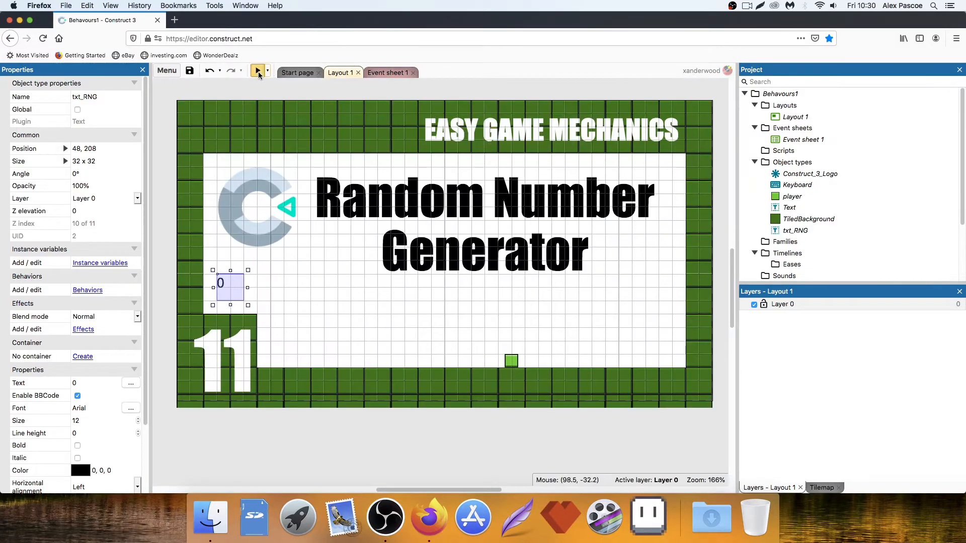
click(256, 70)
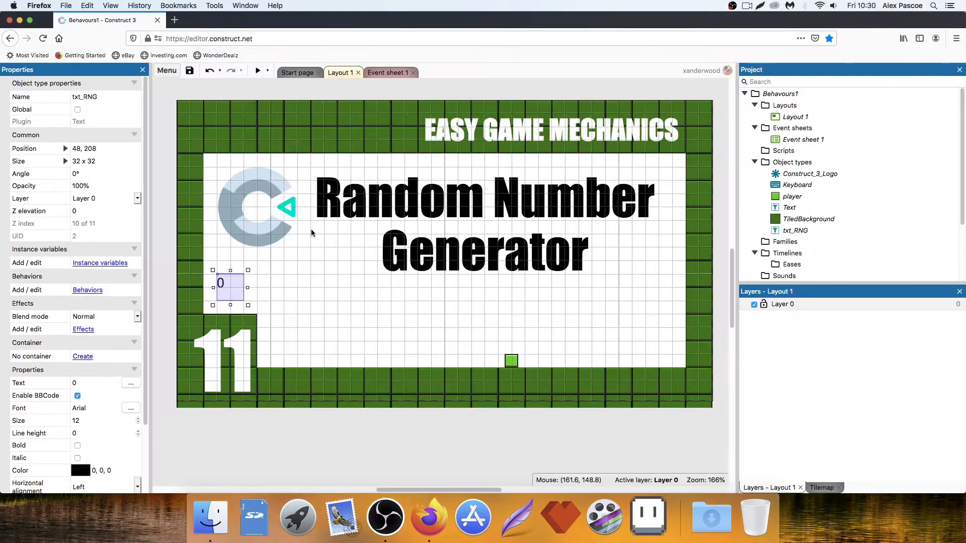
- Change the Set RNG action's value from random(0,10) to choose(0,1,2,3,4,5)
click(387, 72)
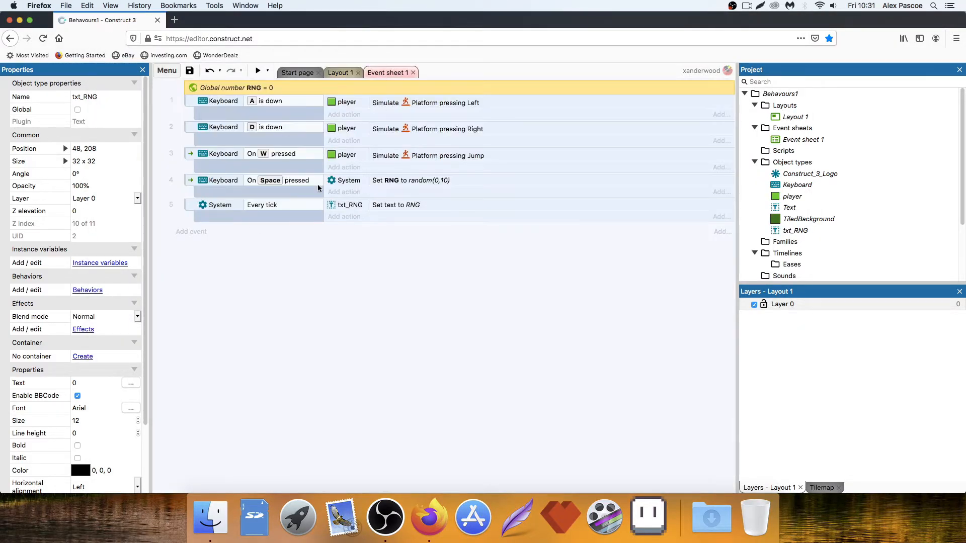
double_click(410, 180)
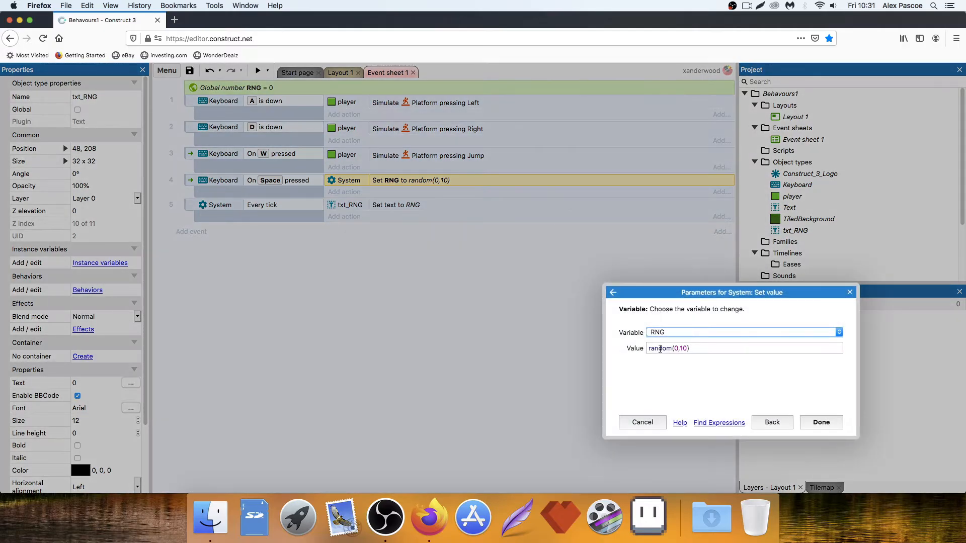
text(ch)
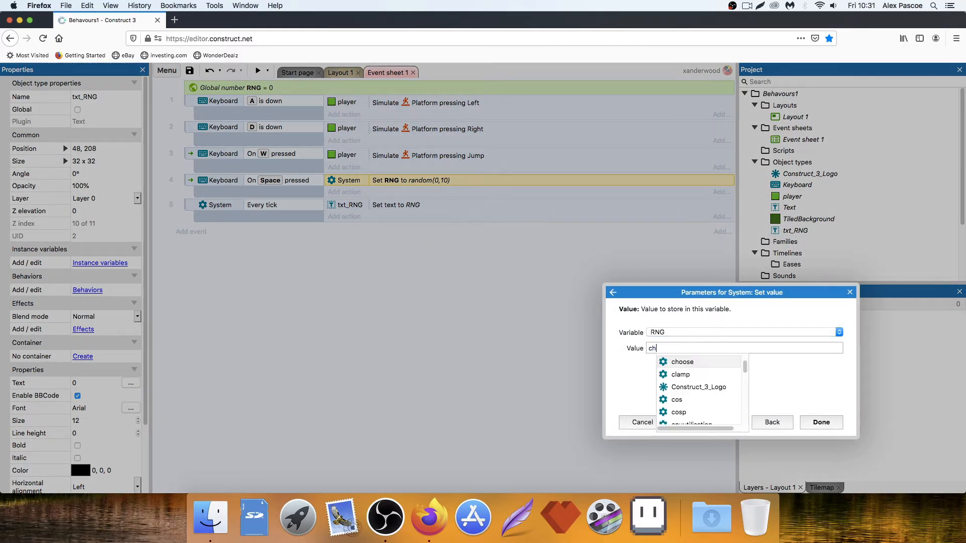
click(682, 361)
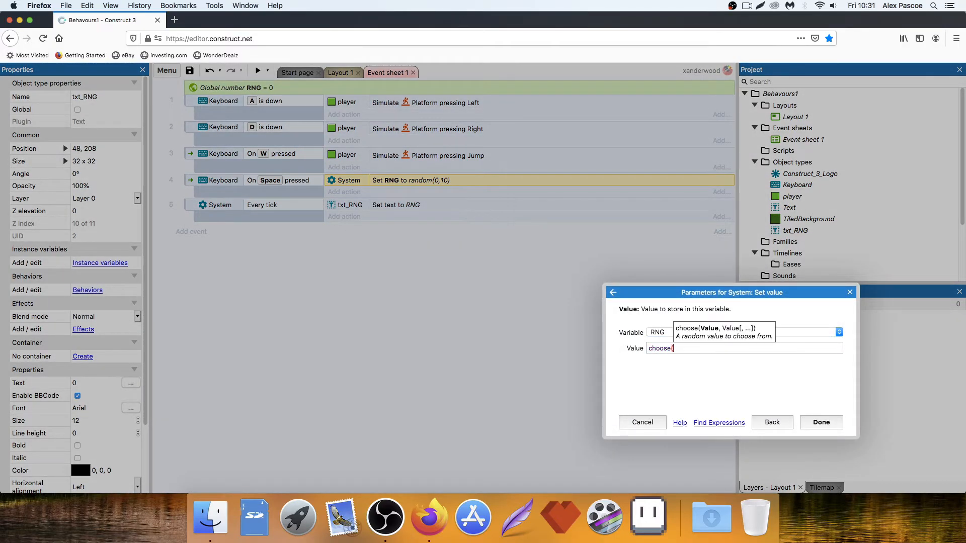
text(0,)
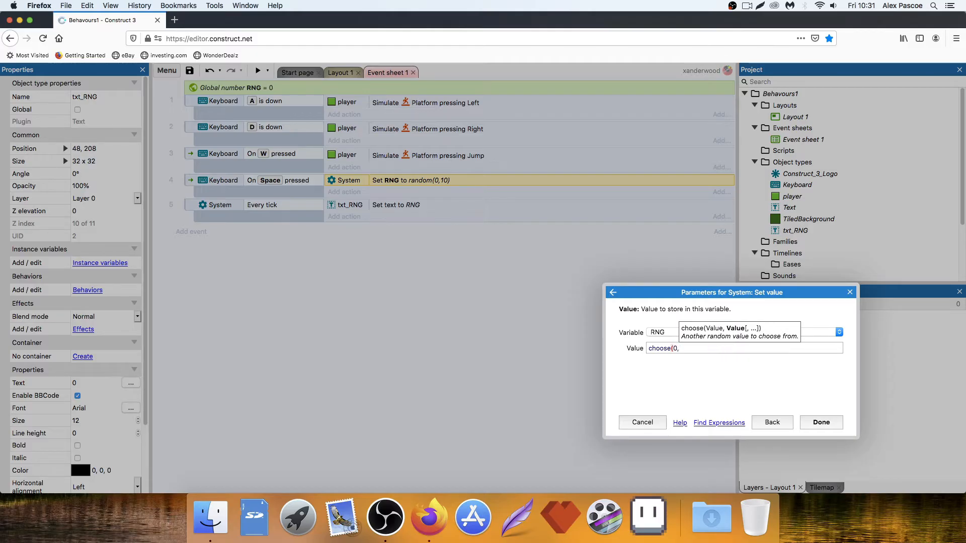
text(1,2)
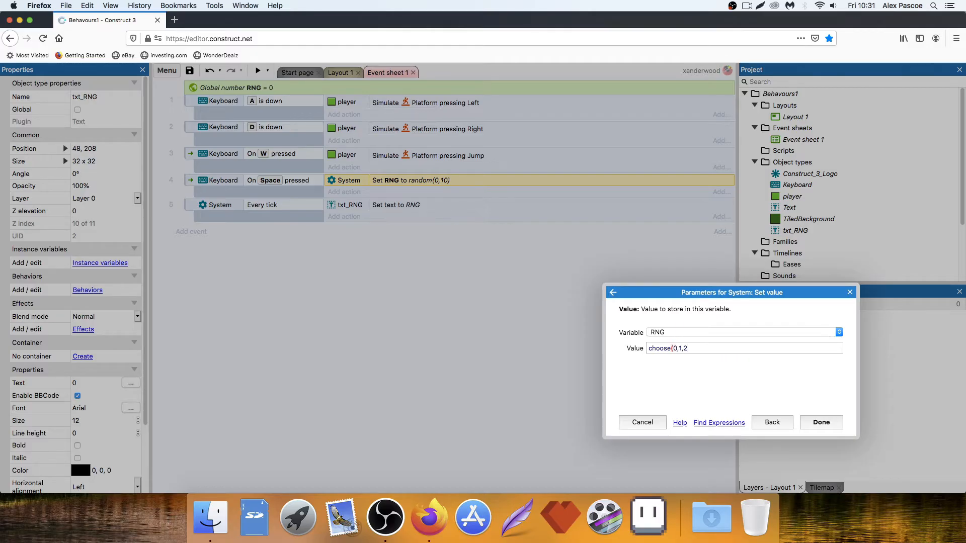
text(,3,4,5))
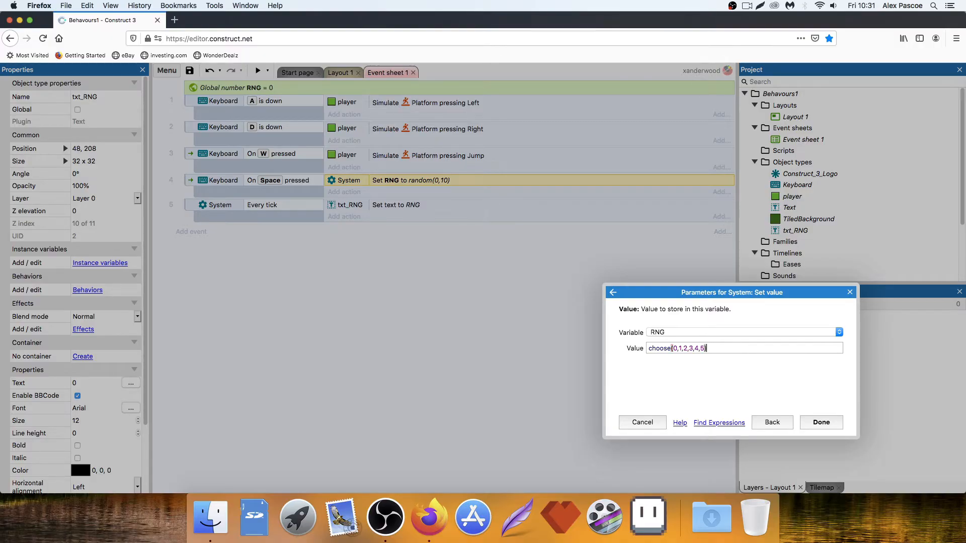
click(821, 421)
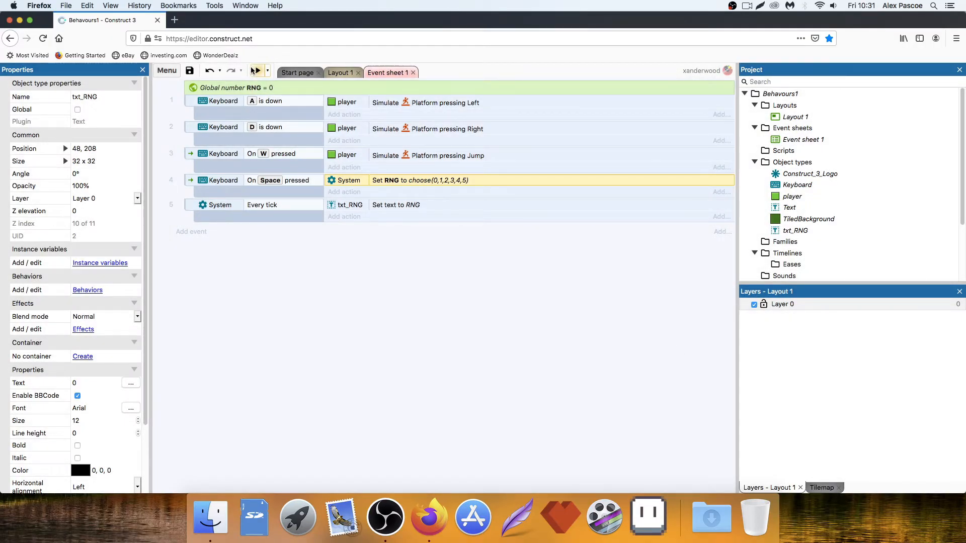
click(256, 71)
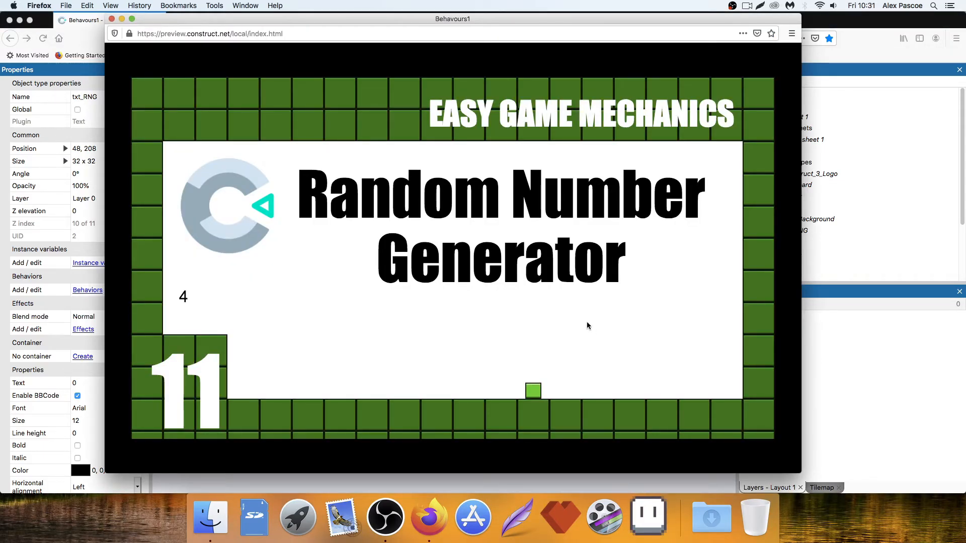
click(105, 20)
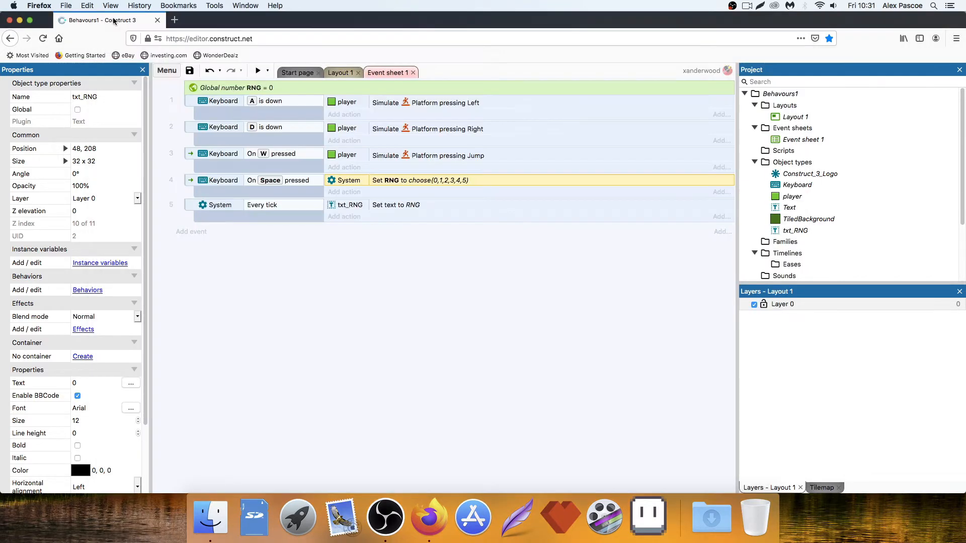
- Insert a new Sprite, resize its canvas to 16×16 and fill it dark red
click(339, 72)
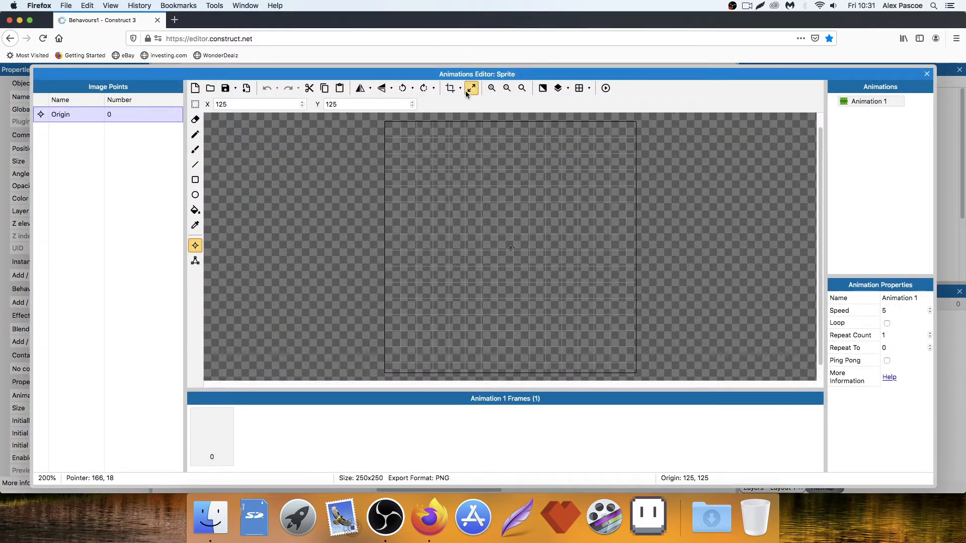
click(452, 89)
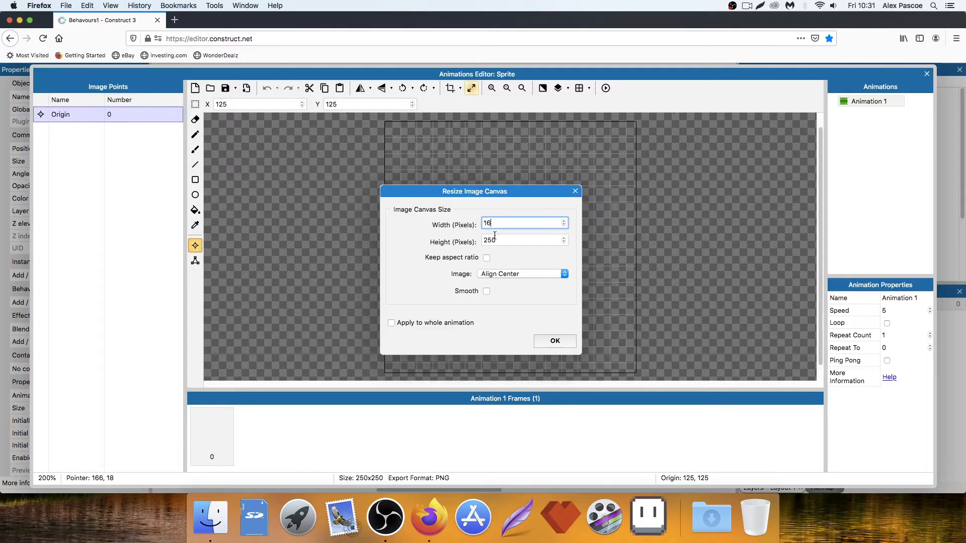
click(553, 341)
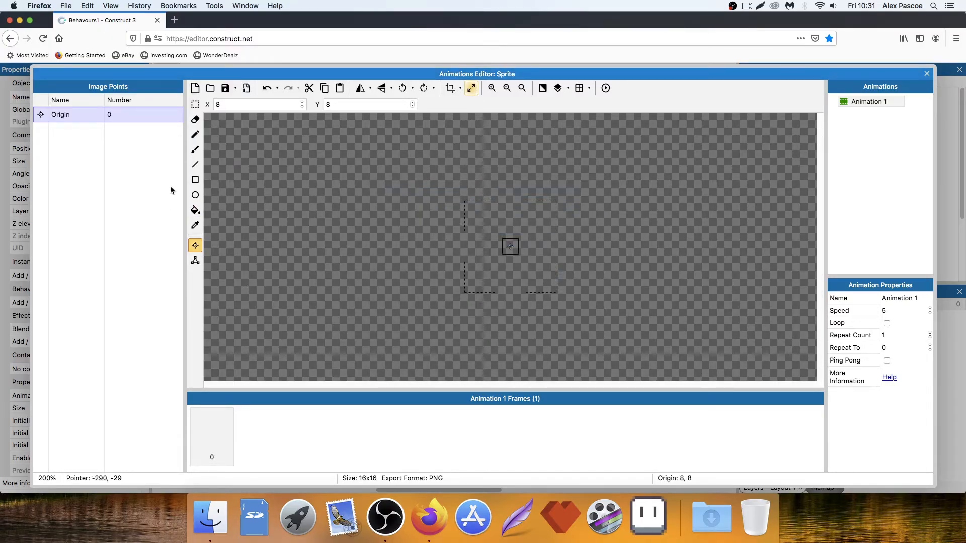
click(194, 209)
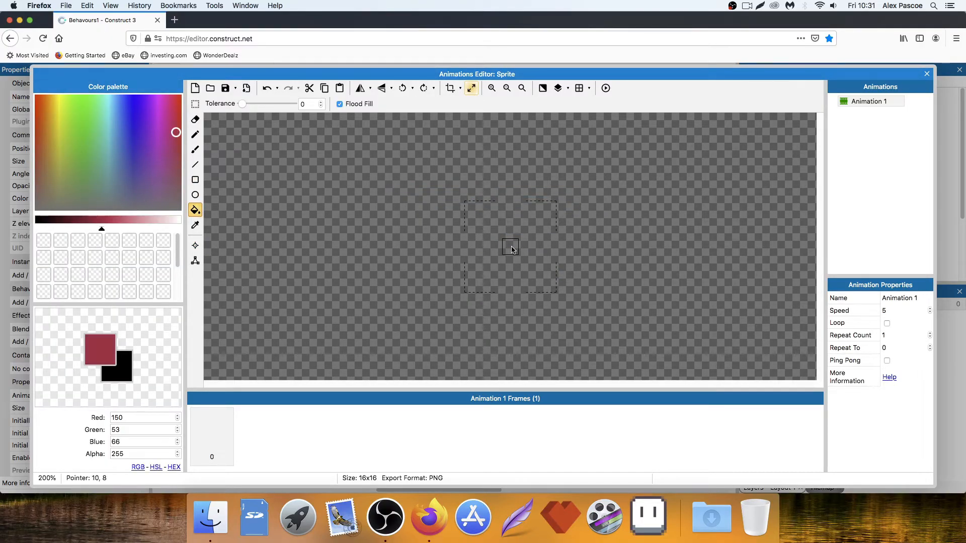
click(926, 73)
text(spr)
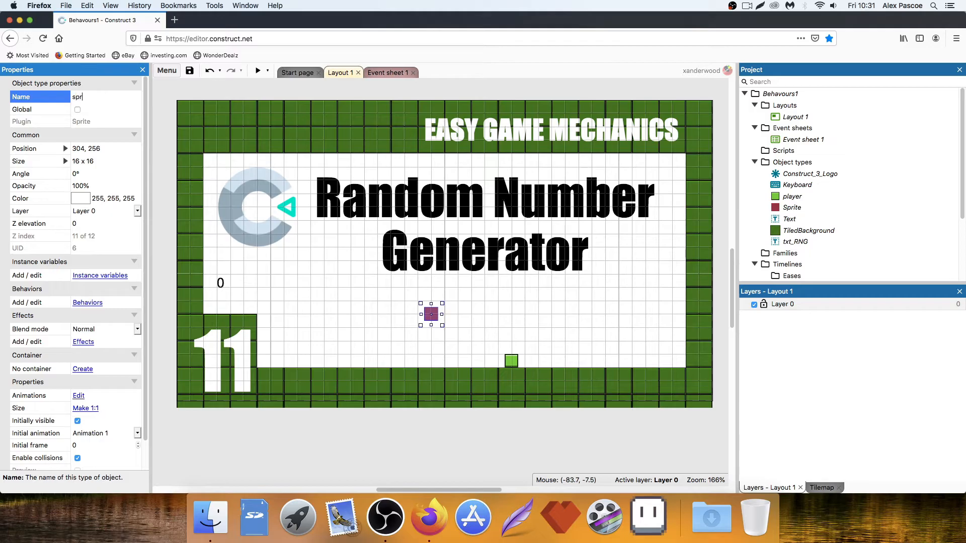
- Name the red square sprite spr_box and go back to Event sheet 1
text(_box)
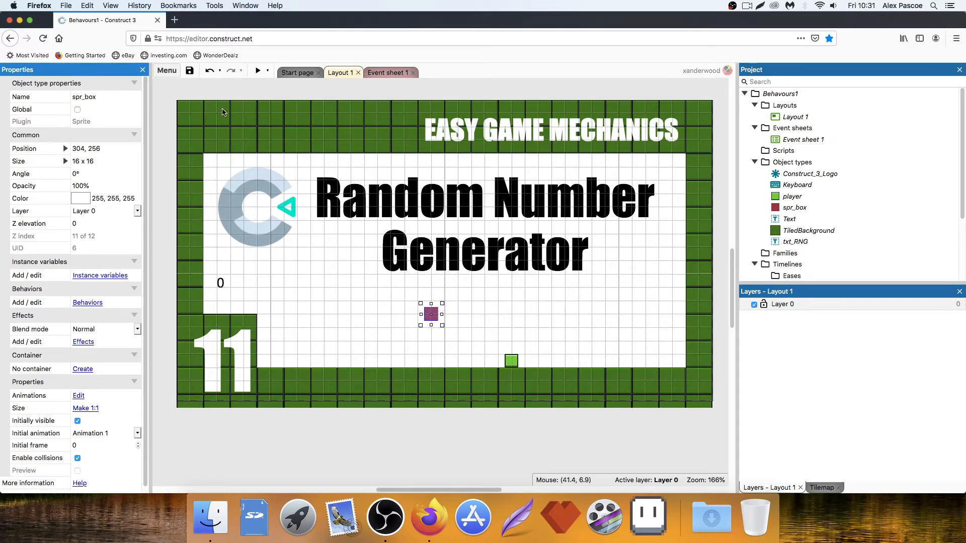
mouse_move(391, 73)
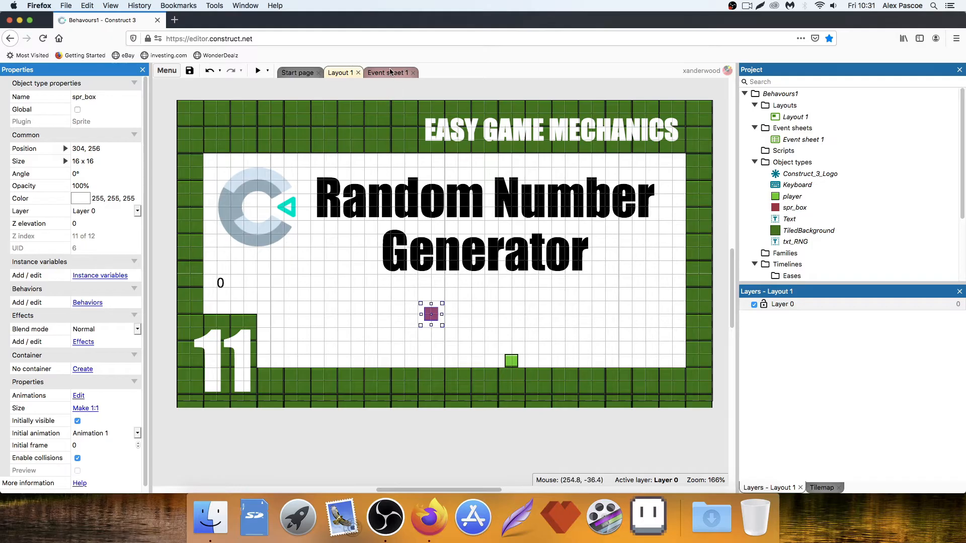
click(388, 73)
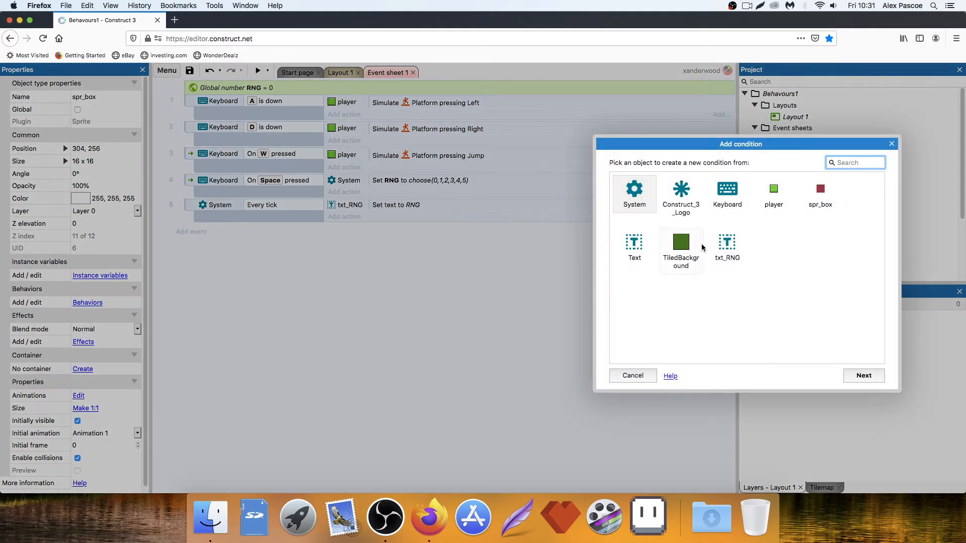
- Add a player 'On collision with spr_box' condition and move the Set RNG action under it
click(773, 194)
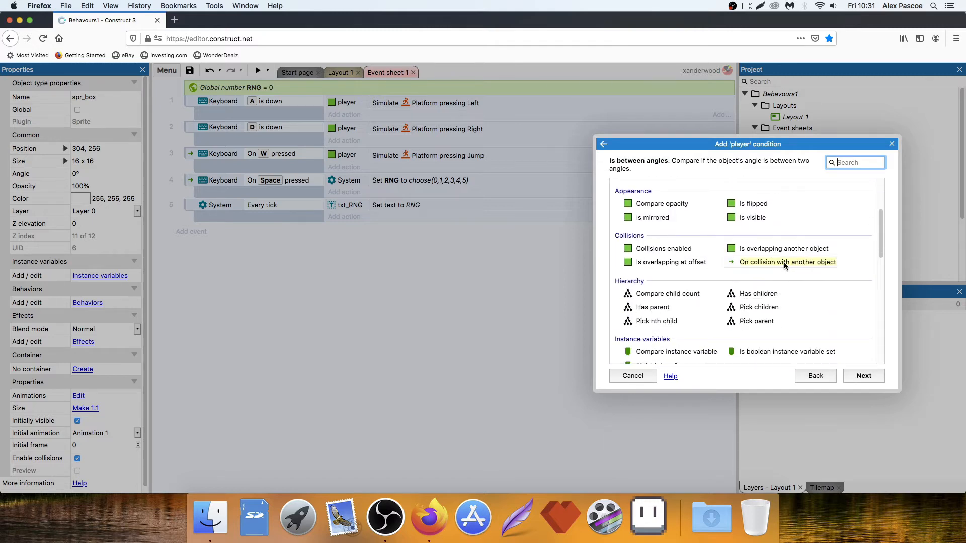
click(785, 261)
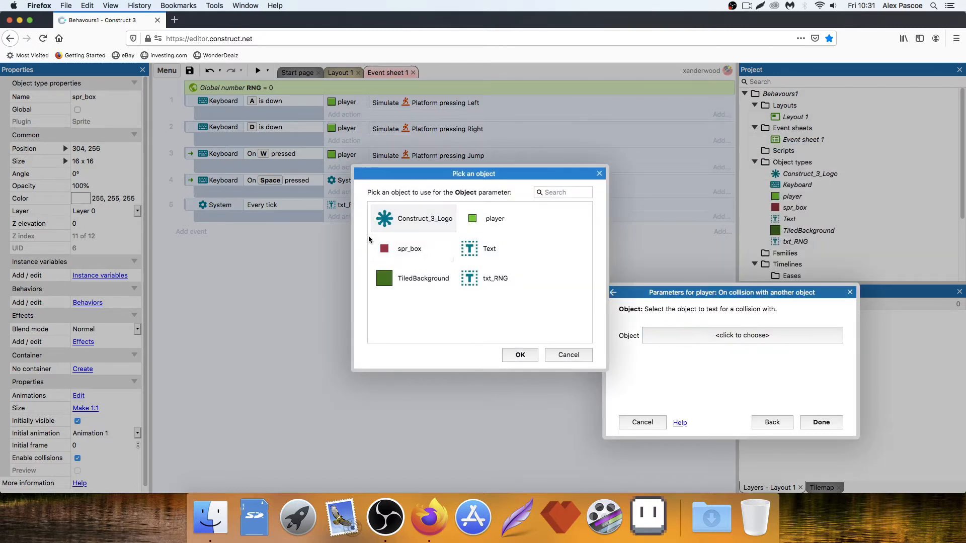
click(519, 355)
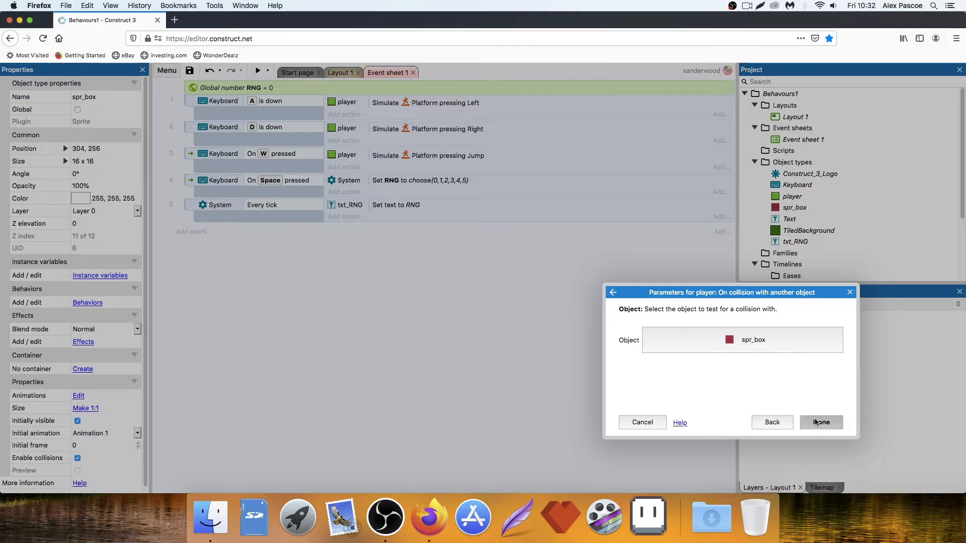
click(821, 421)
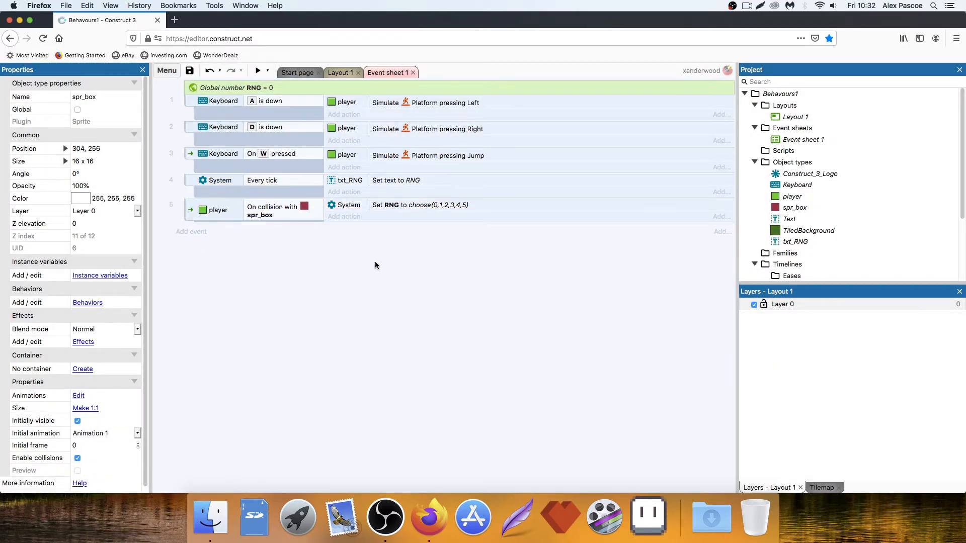
click(256, 70)
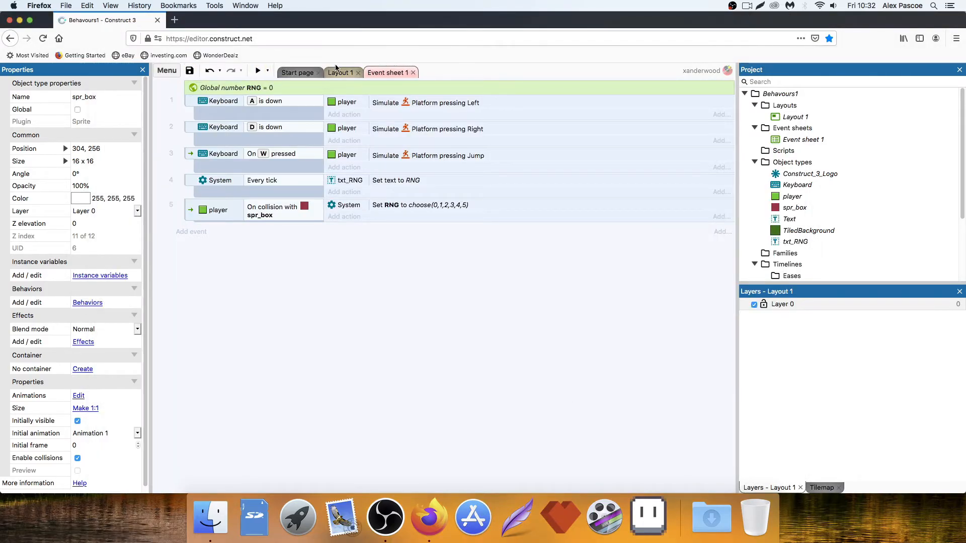
- Insert a new Sprite and resize its canvas to 16×16
click(339, 73)
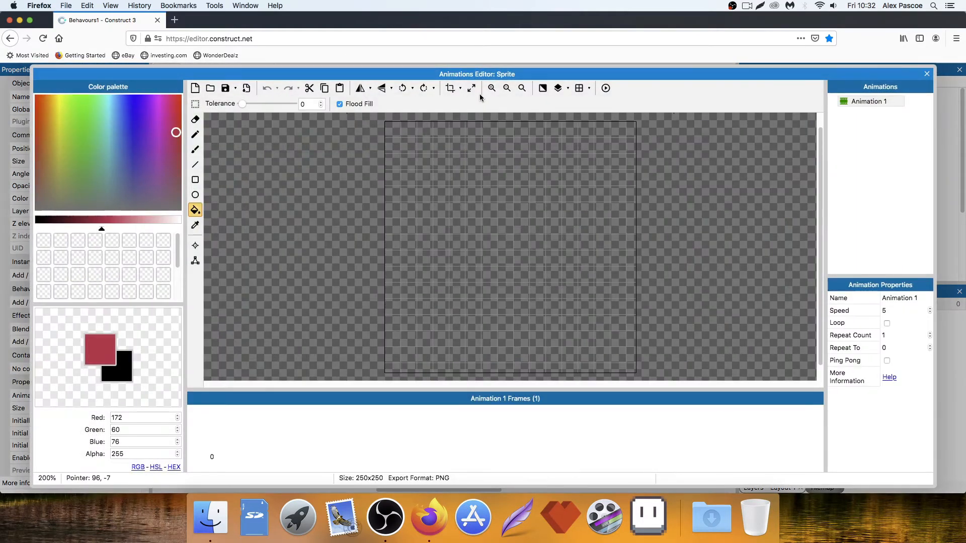
click(470, 89)
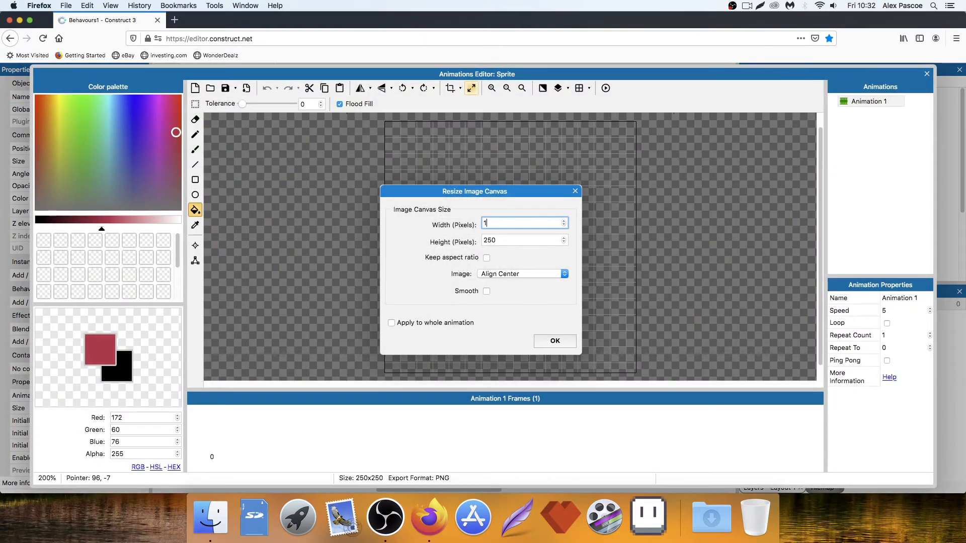
click(553, 341)
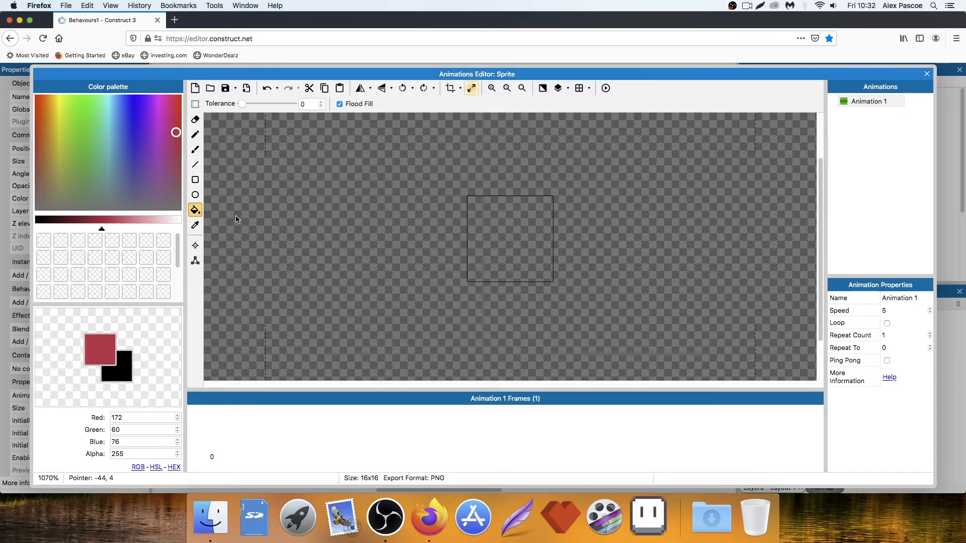
- Draw red square, blue circle and green triangle frames, set animation speed 0 and close the editor
click(196, 179)
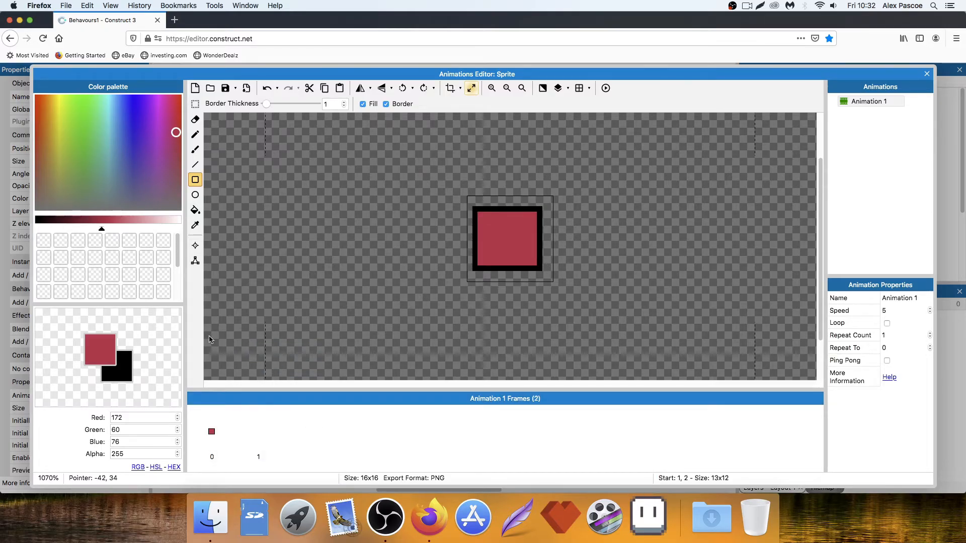
click(258, 435)
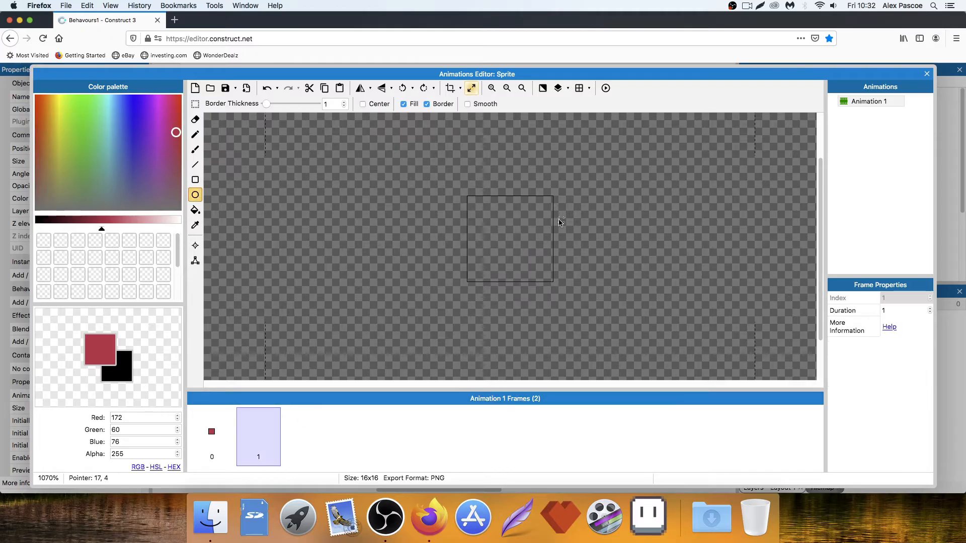
click(137, 149)
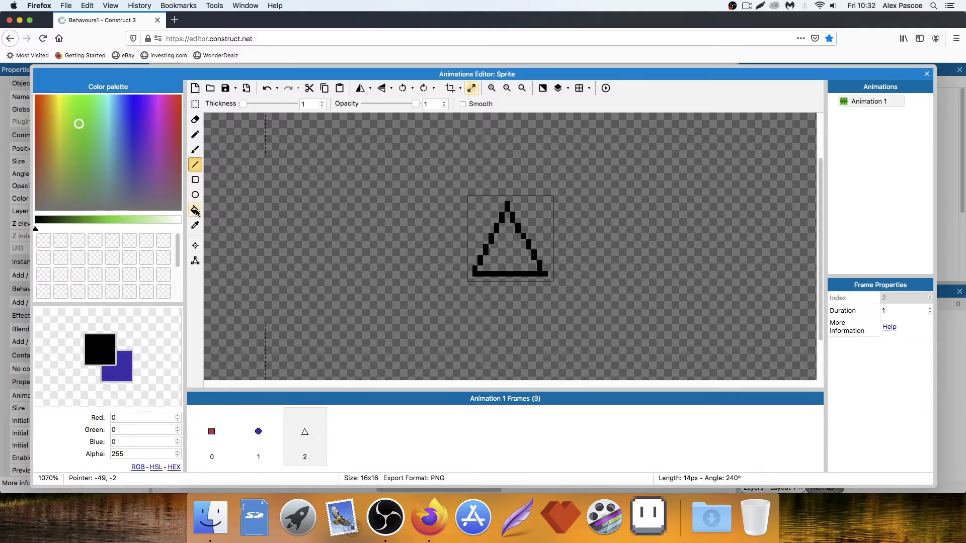
click(194, 209)
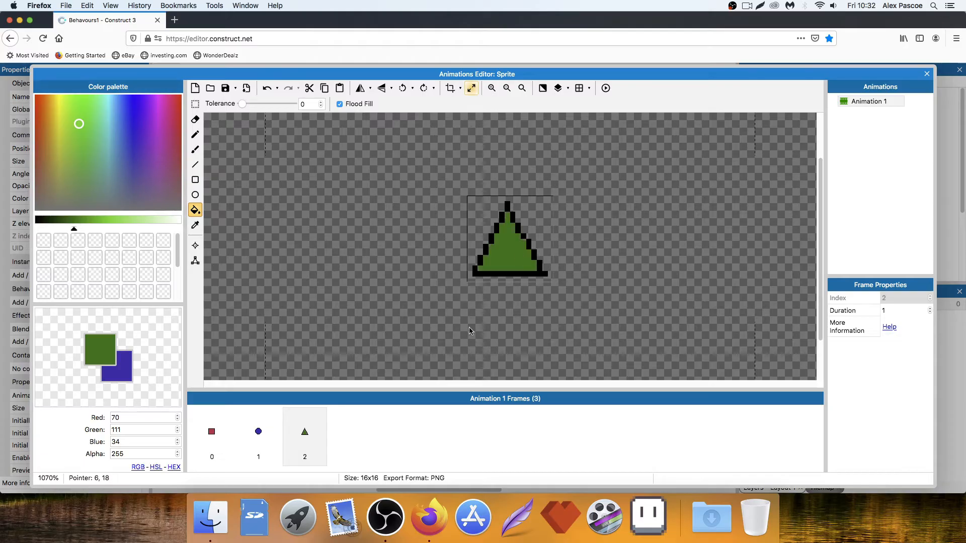
click(874, 100)
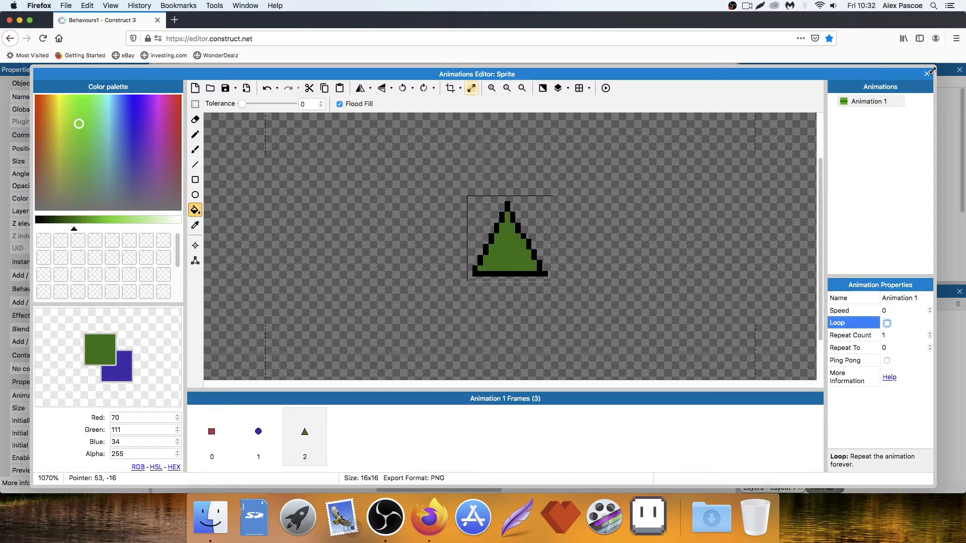
click(930, 71)
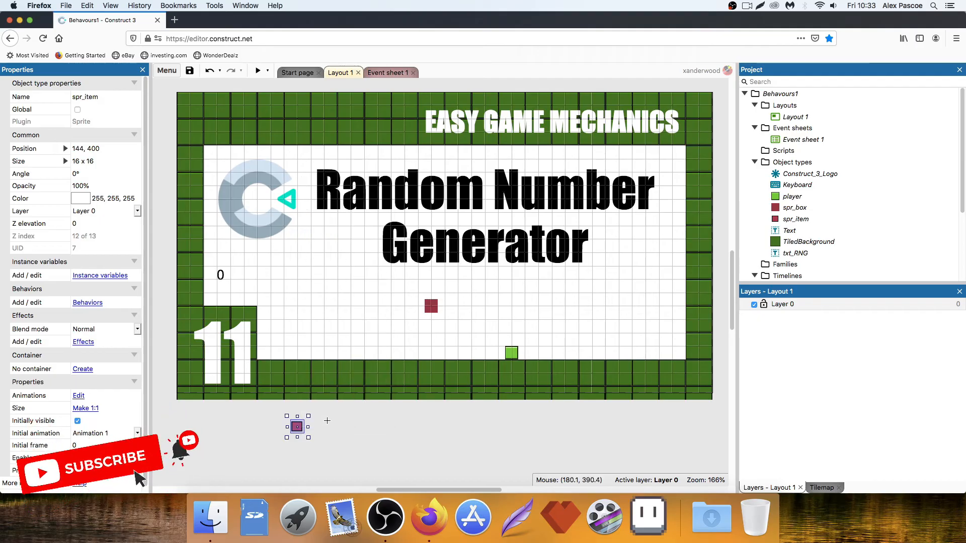
- Clone spr_item into spr_item2 and spr_item3 showing the circle and triangle frames
right_click(296, 427)
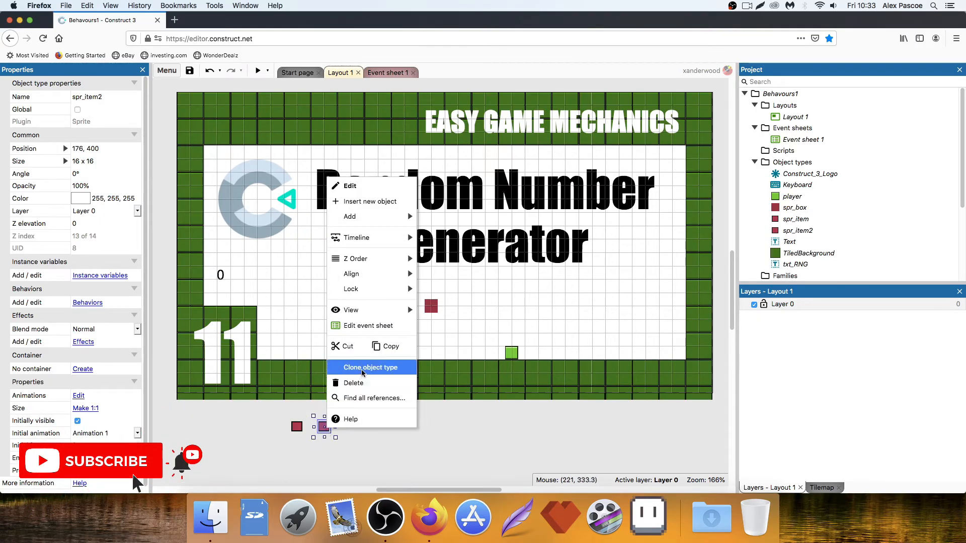
click(372, 367)
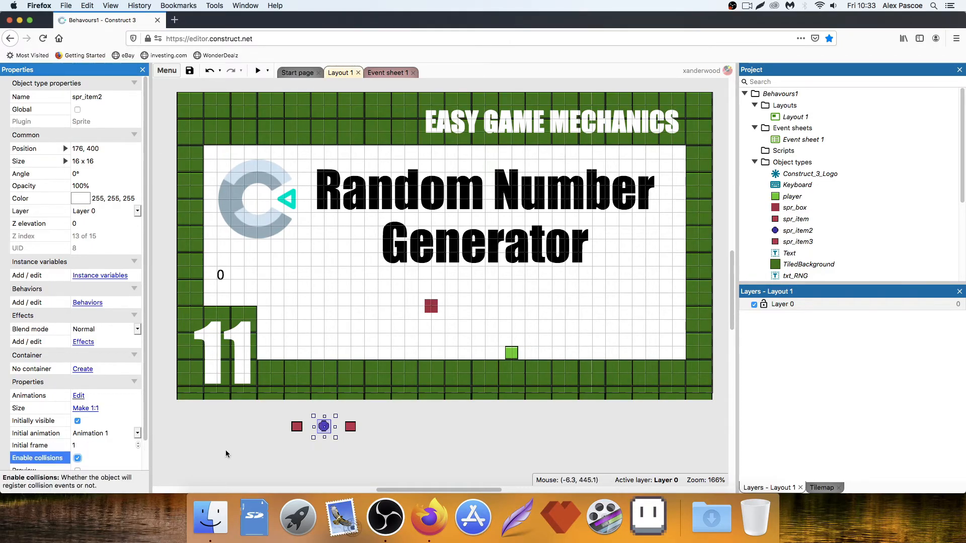
click(350, 427)
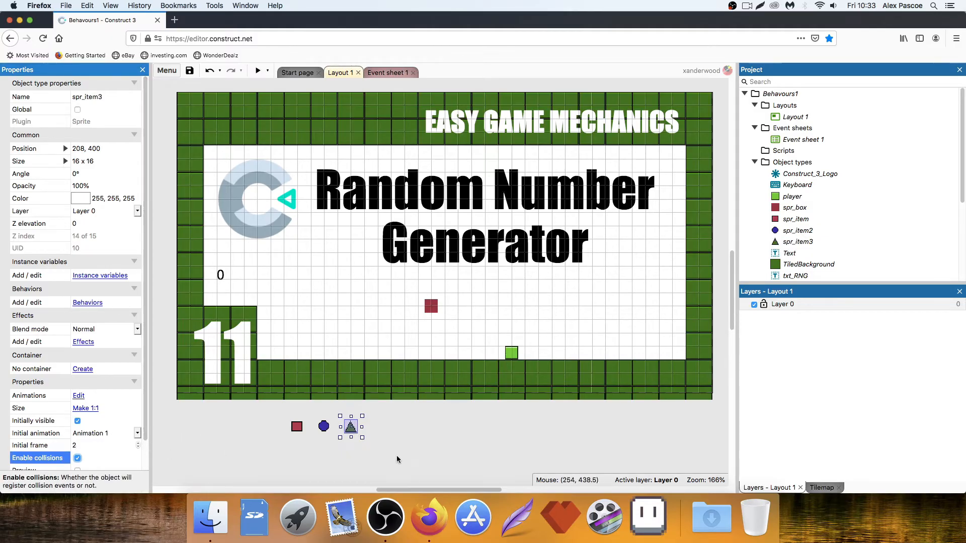
click(296, 426)
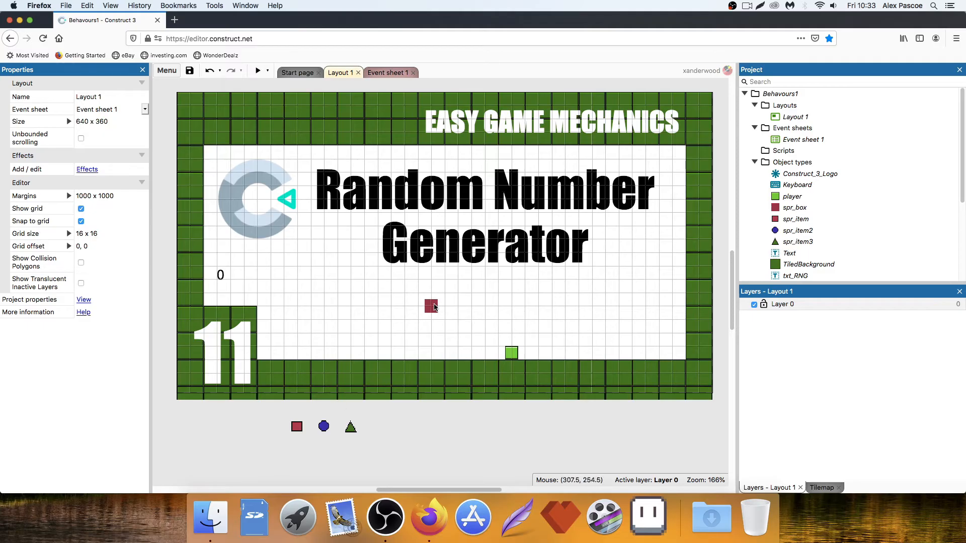
- Select spr_box and move over to Event sheet 1
click(430, 306)
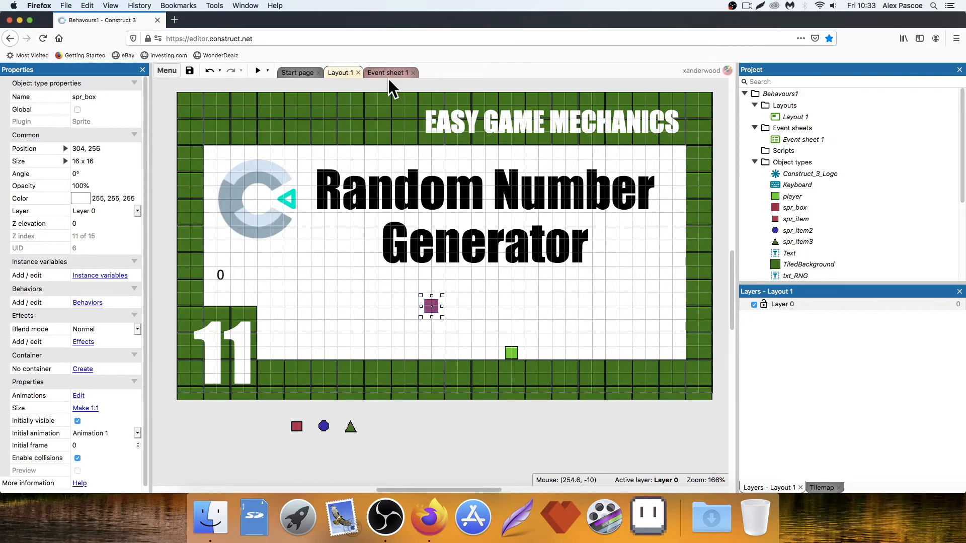
click(386, 73)
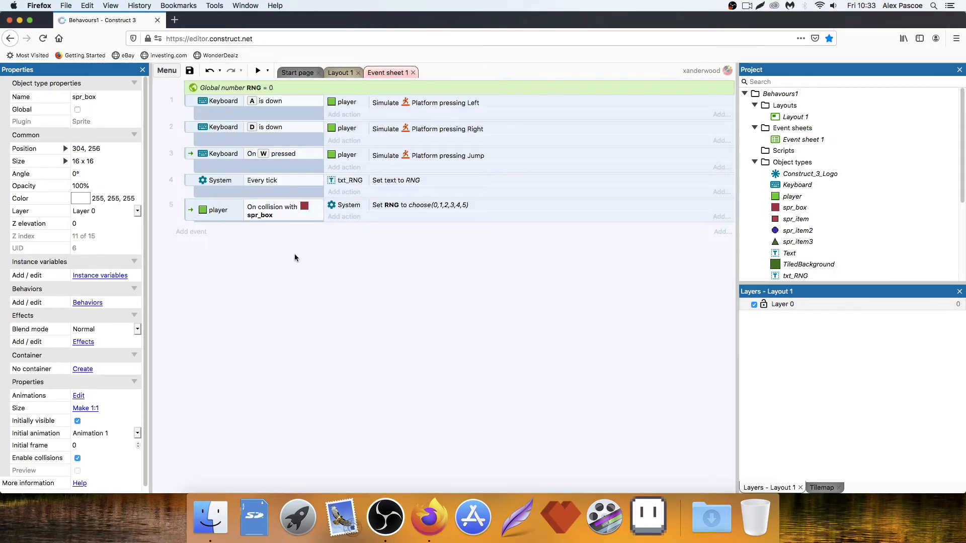
click(338, 73)
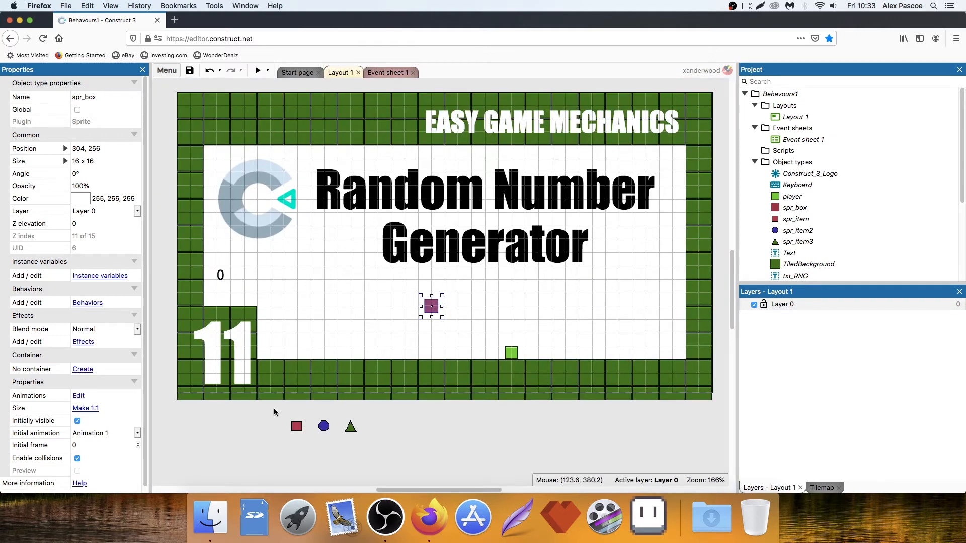
click(387, 72)
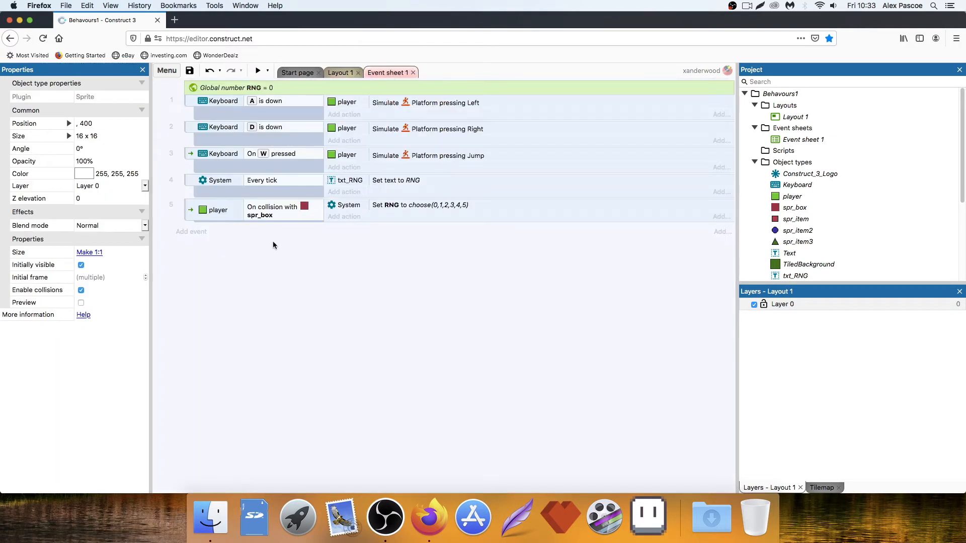
mouse_move(269, 206)
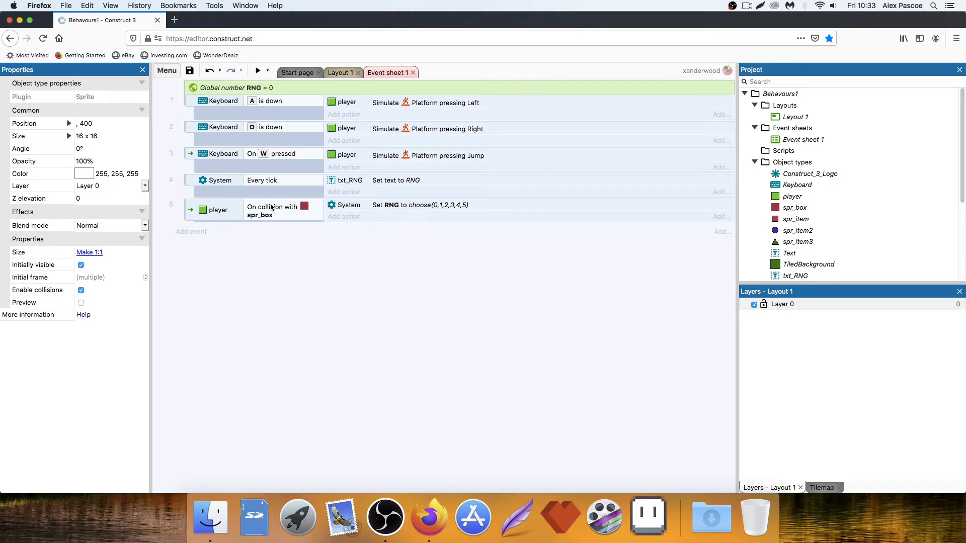
mouse_move(385, 207)
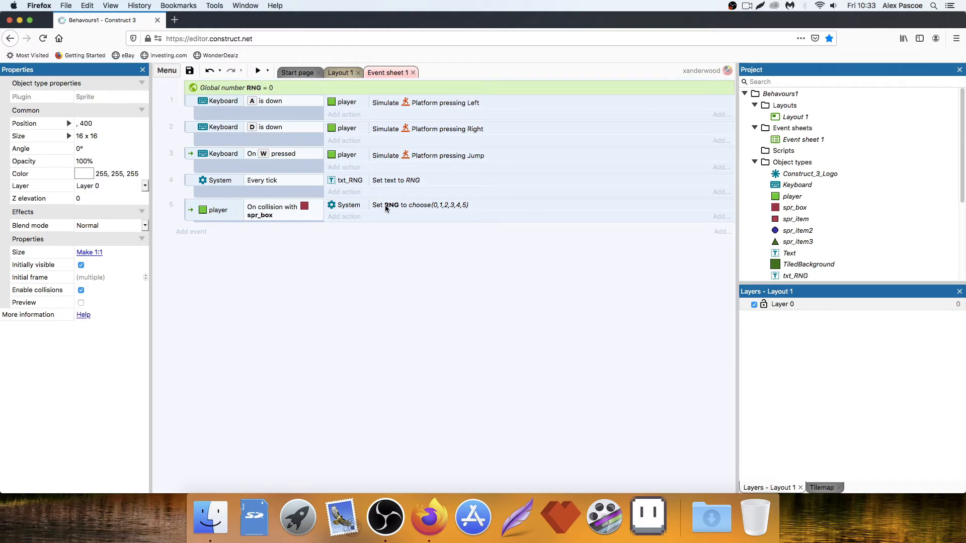
- Add sub-events under the spr_box collision comparing RNG to 0, 1 and 2
click(421, 204)
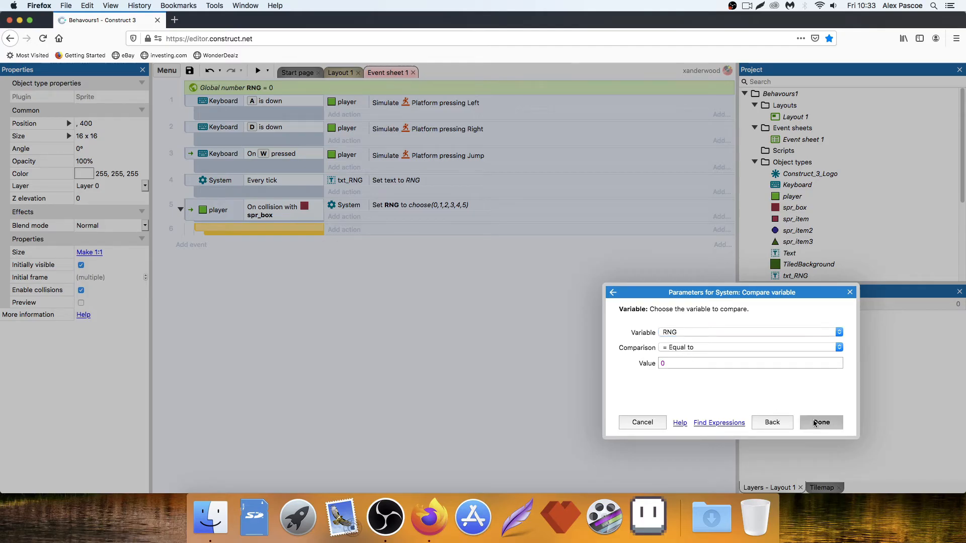
click(821, 421)
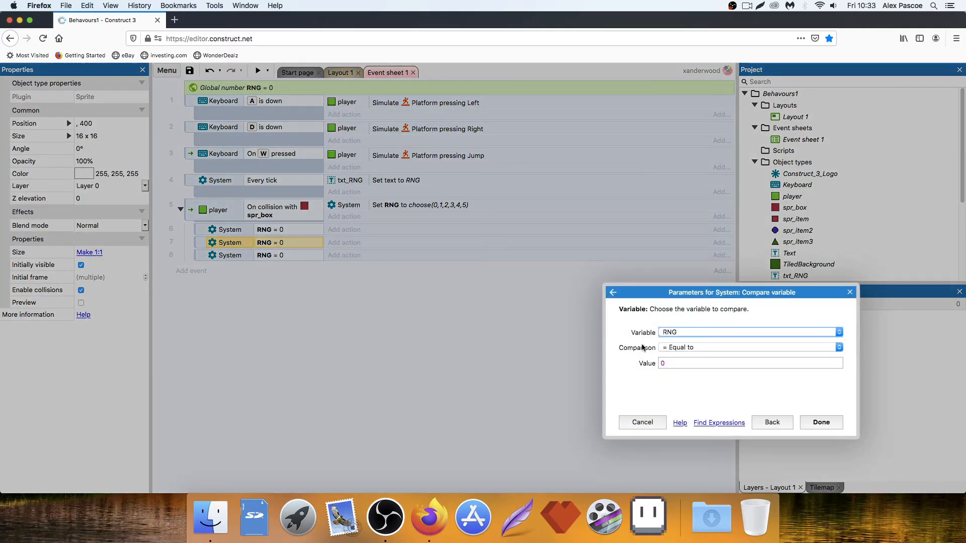
click(820, 422)
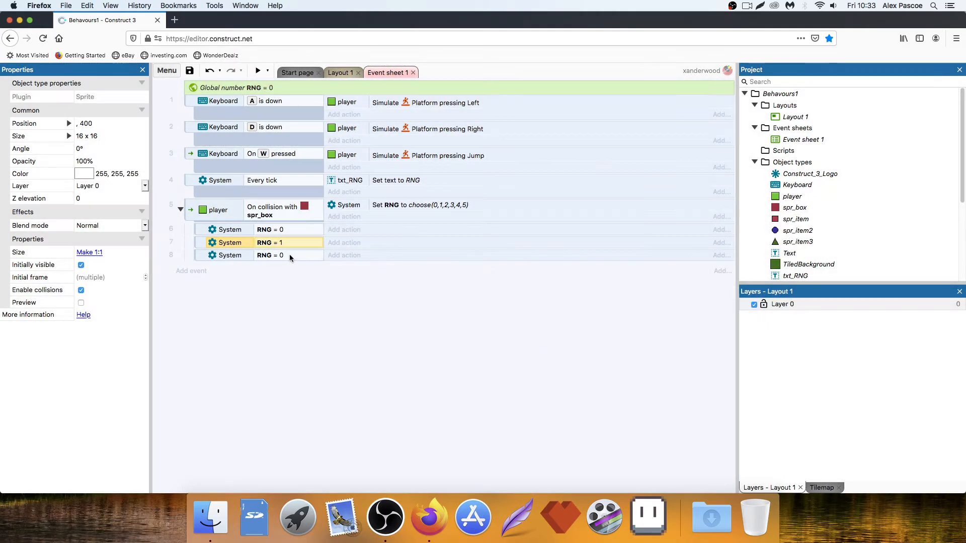
double_click(269, 255)
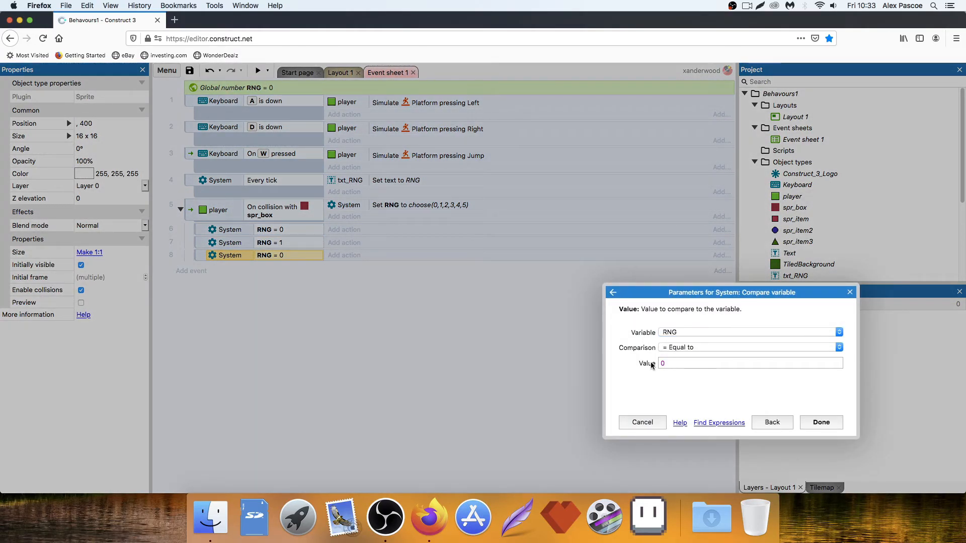
click(820, 422)
text(2)
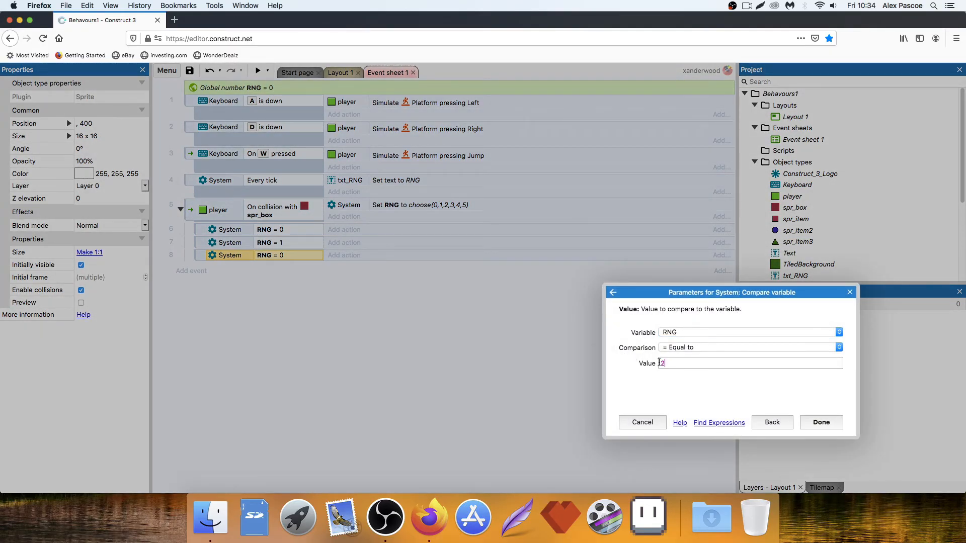
click(821, 422)
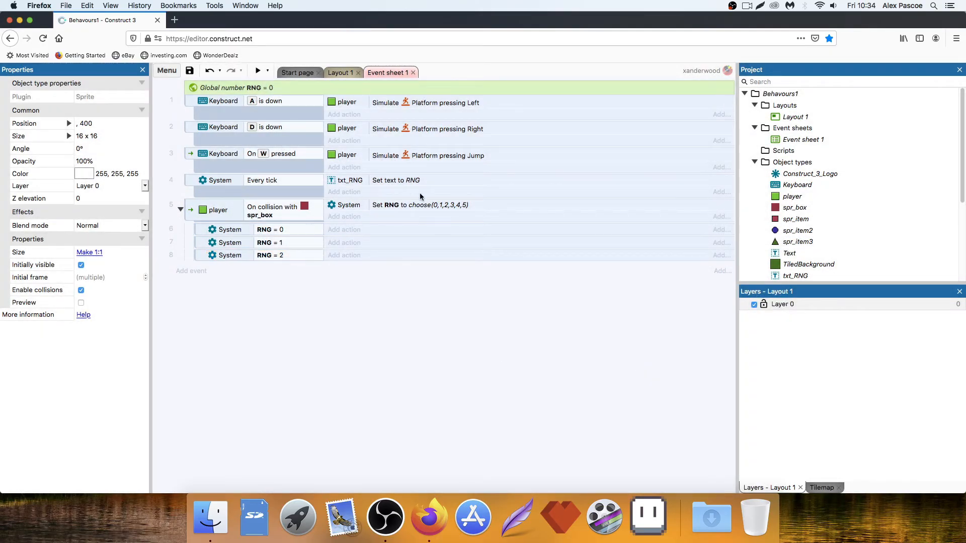
mouse_move(442, 212)
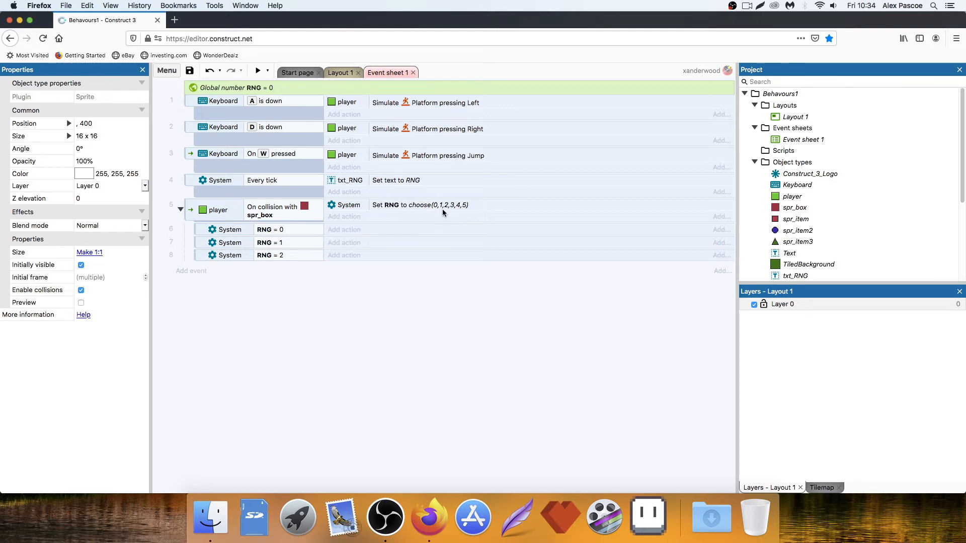
mouse_move(461, 208)
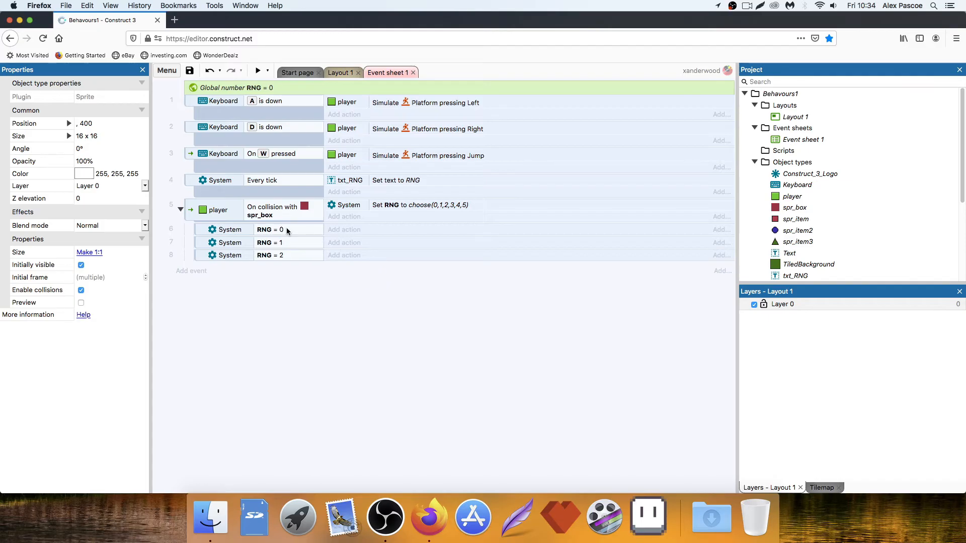
mouse_move(345, 226)
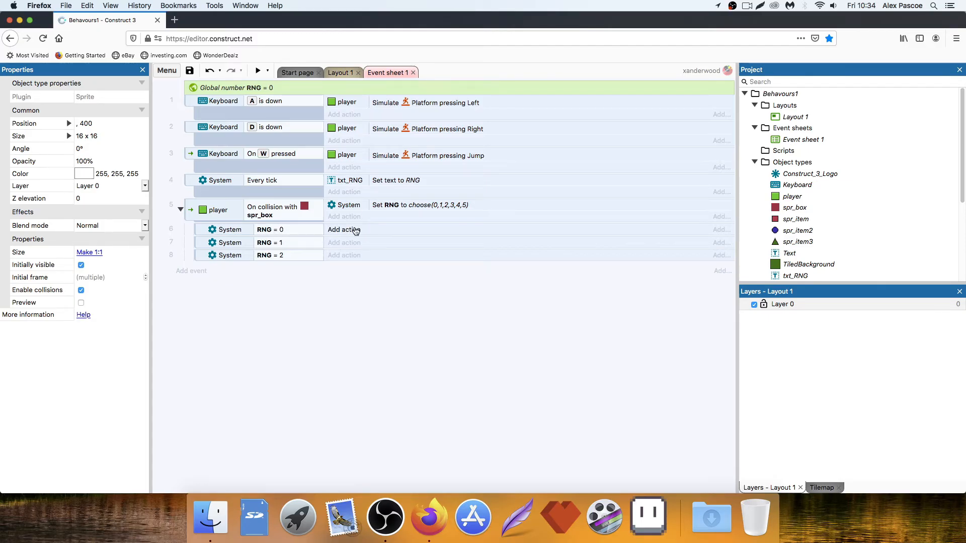
- Make the RNG = 0 event have spr_box spawn spr_item
click(343, 230)
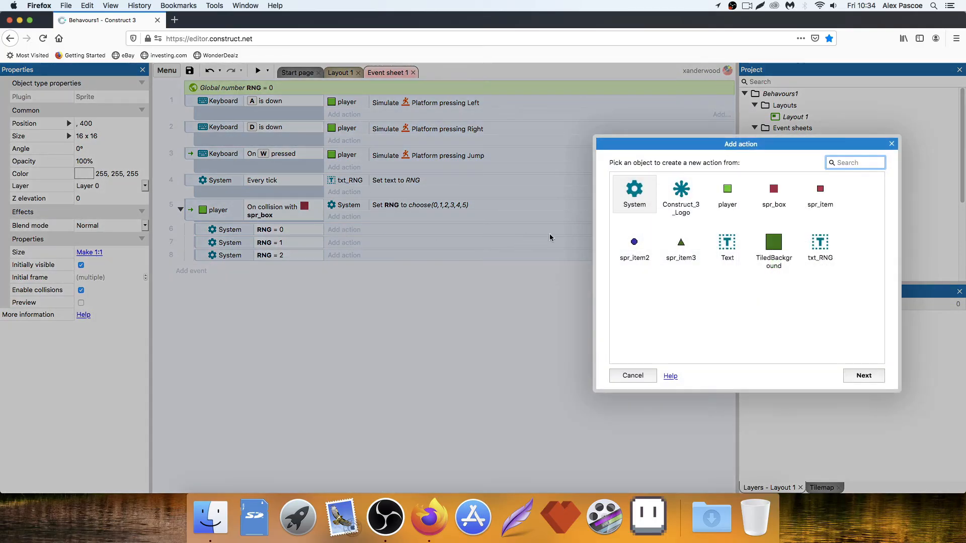
mouse_move(772, 194)
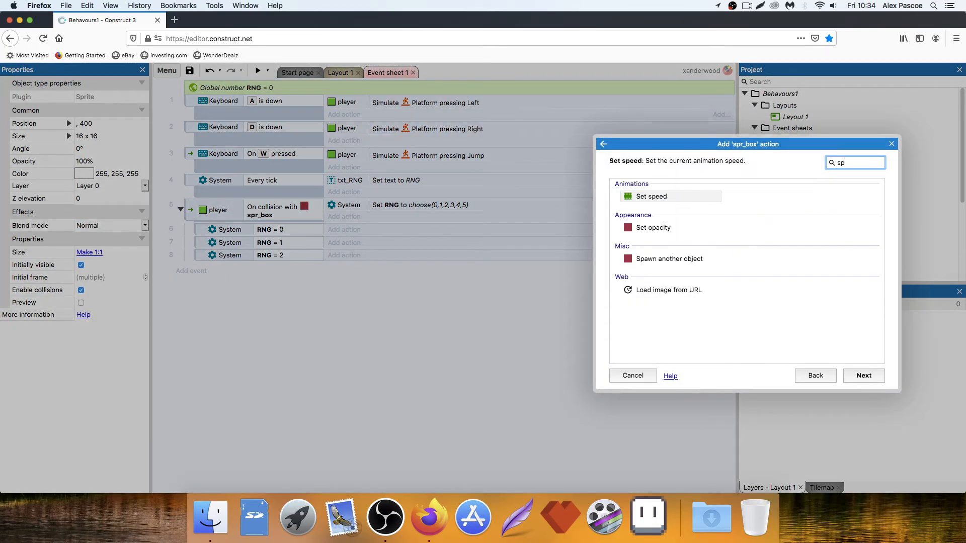
click(667, 259)
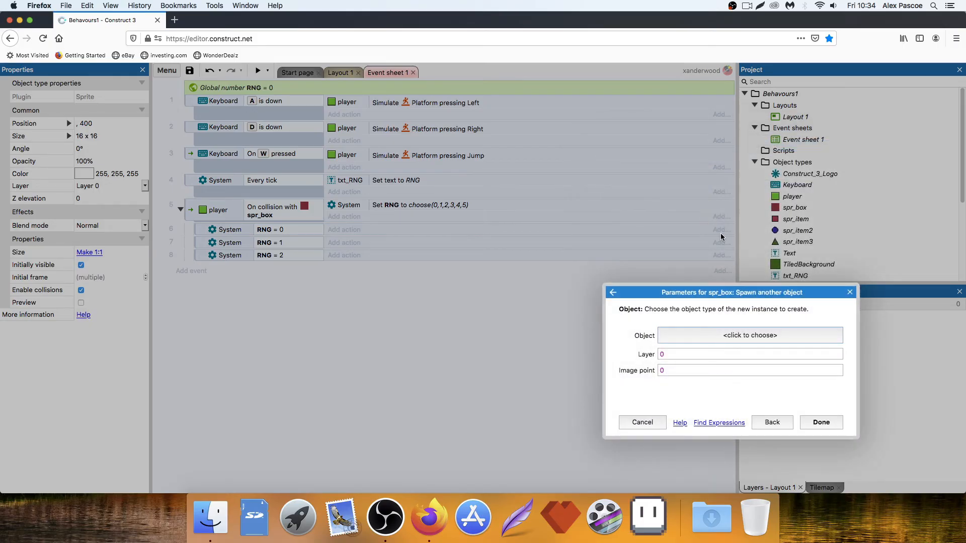
click(749, 335)
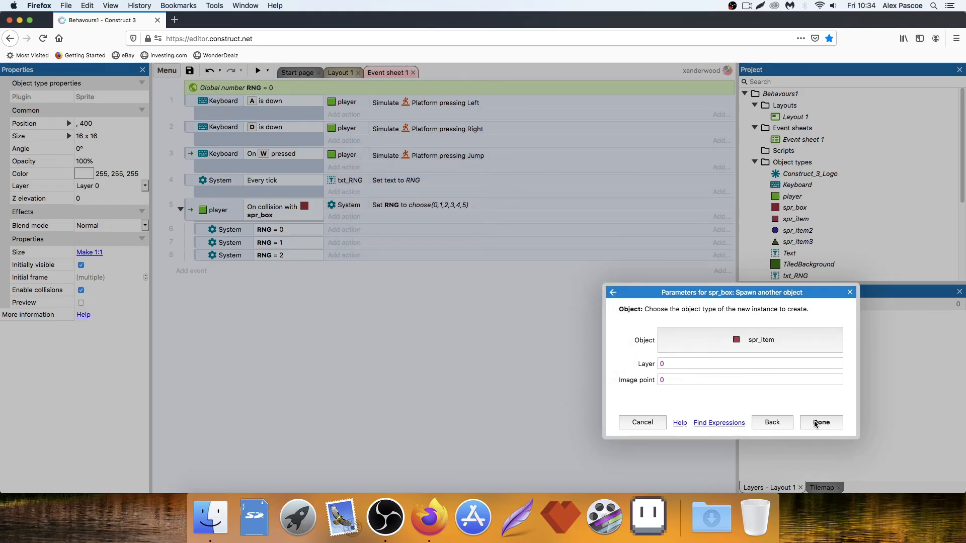
click(821, 421)
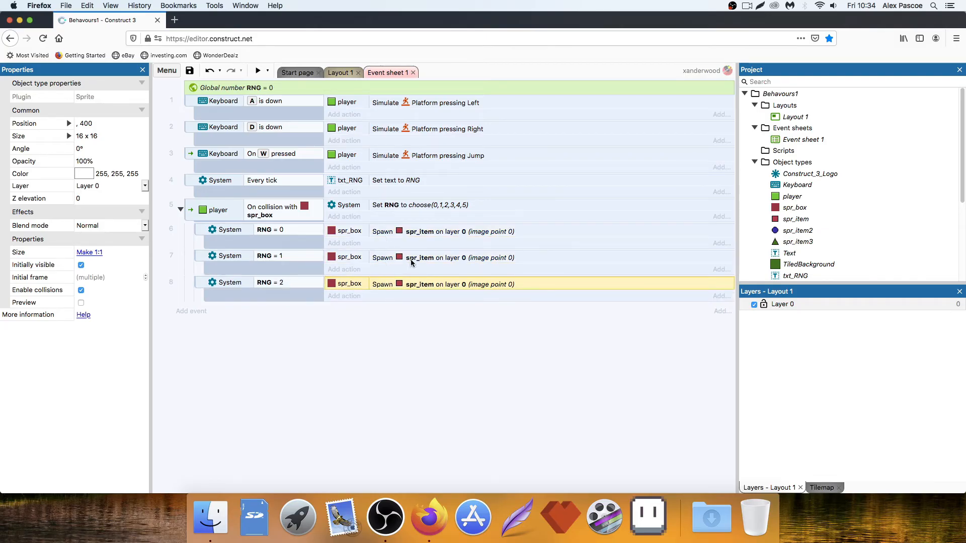
- Make the RNG = 1 and RNG = 2 events spawn spr_item2 and spr_item3
click(274, 256)
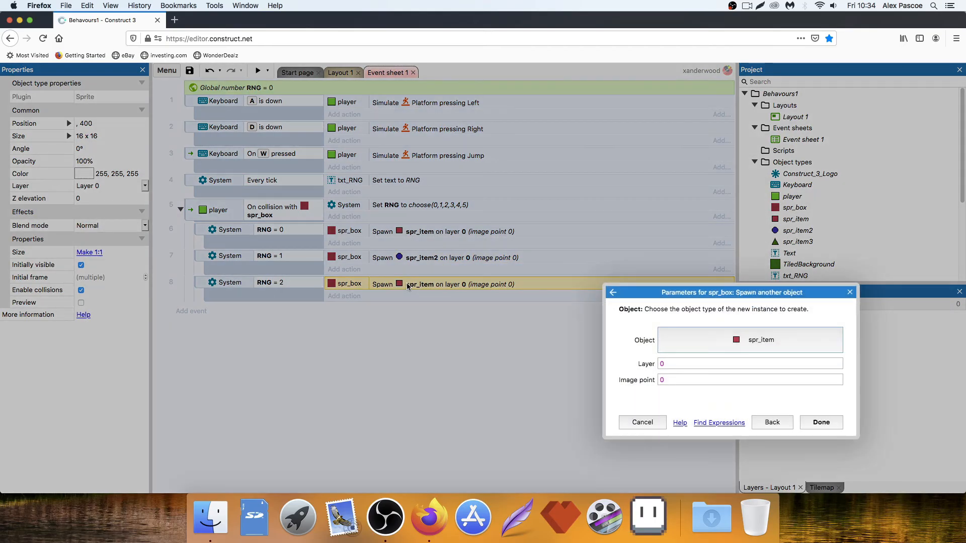
click(749, 339)
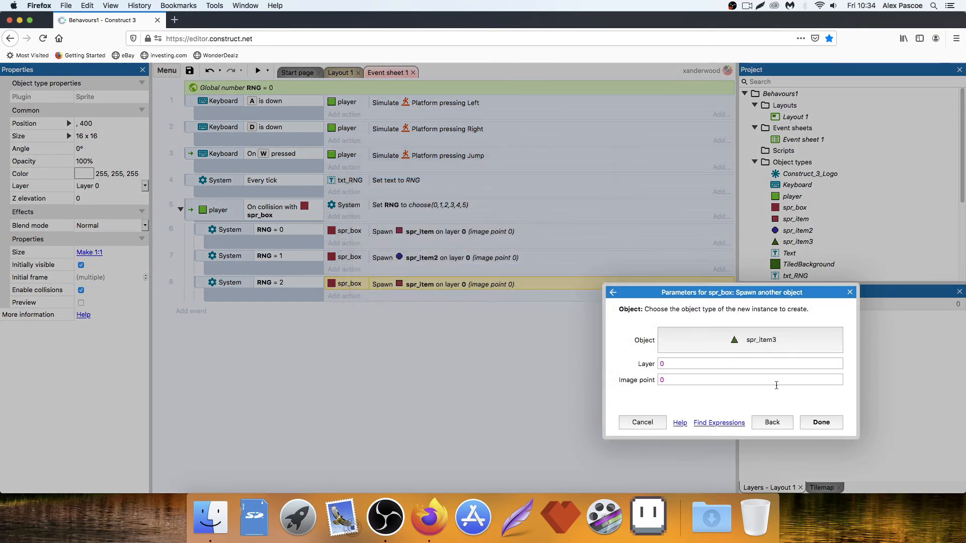
click(820, 421)
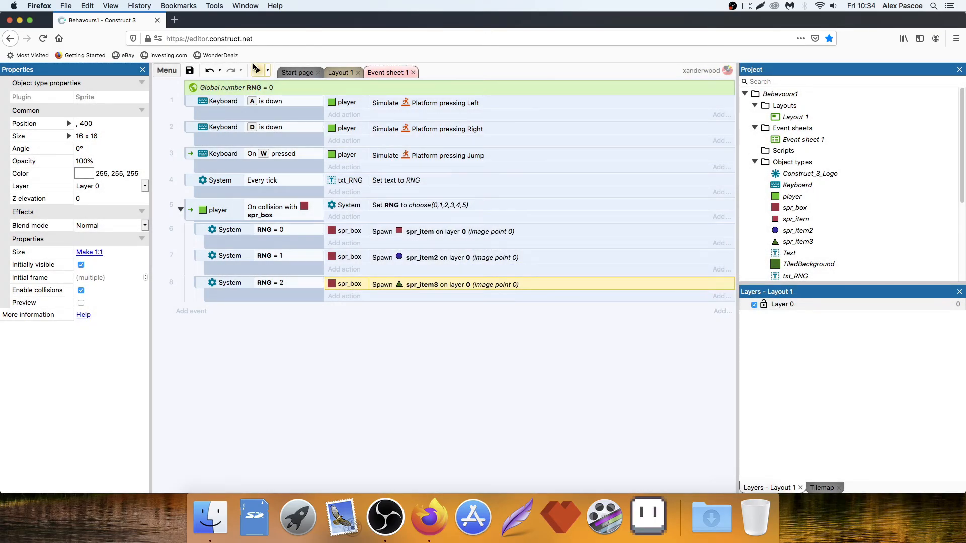
click(257, 70)
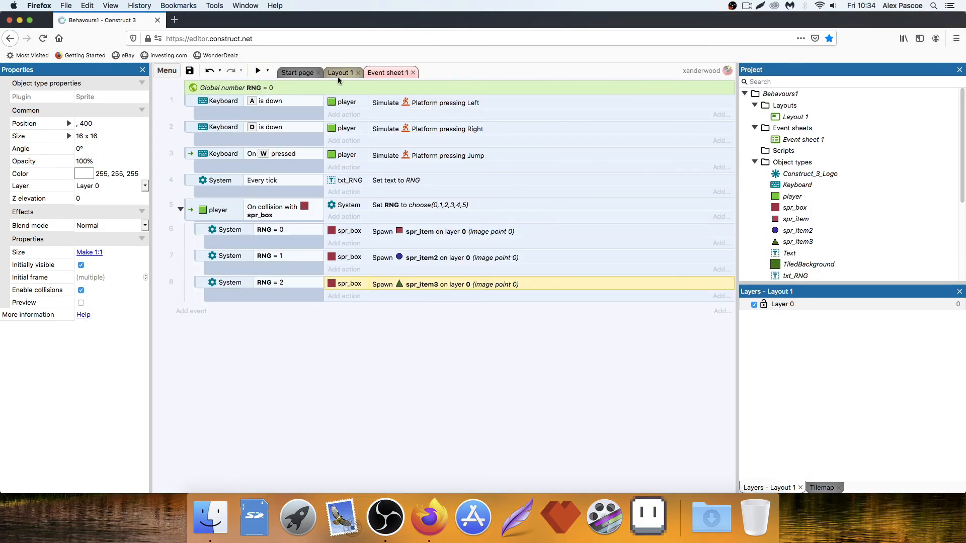
- Back on Layout 1, add the Physics behavior to spr_item3
click(339, 72)
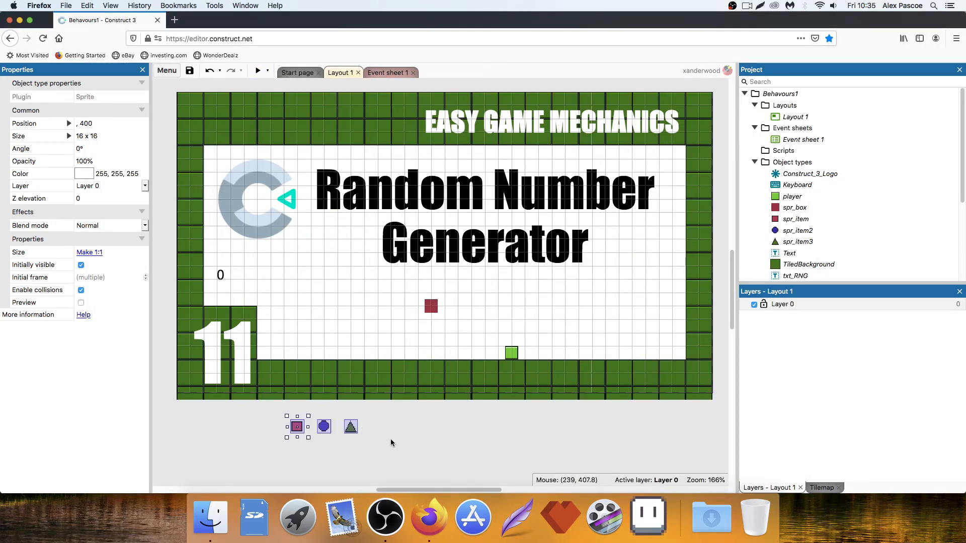
click(350, 426)
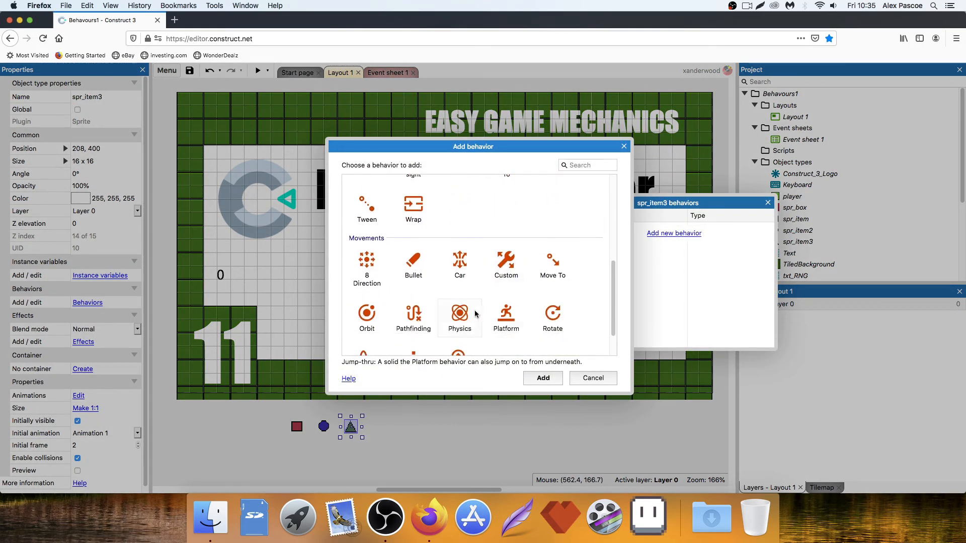
click(541, 377)
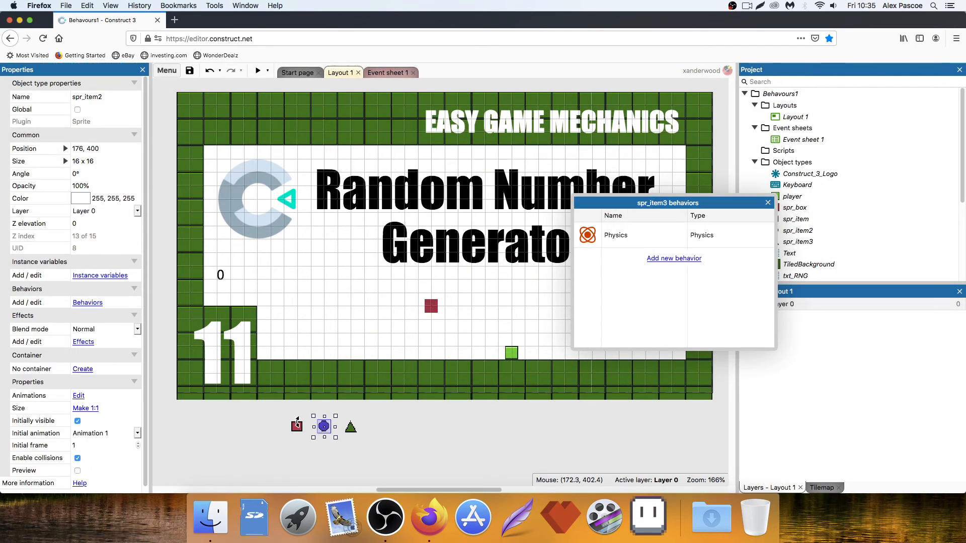
mouse_move(767, 203)
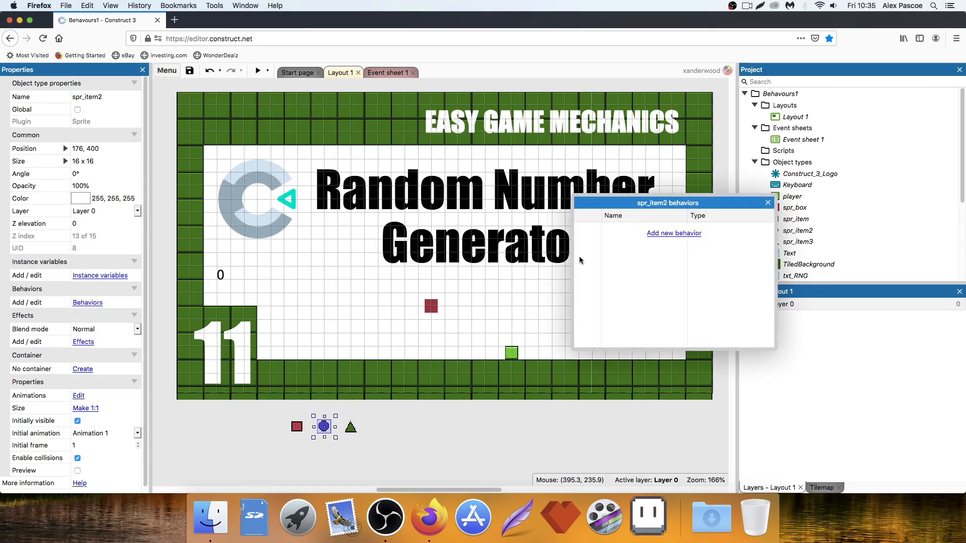
click(673, 233)
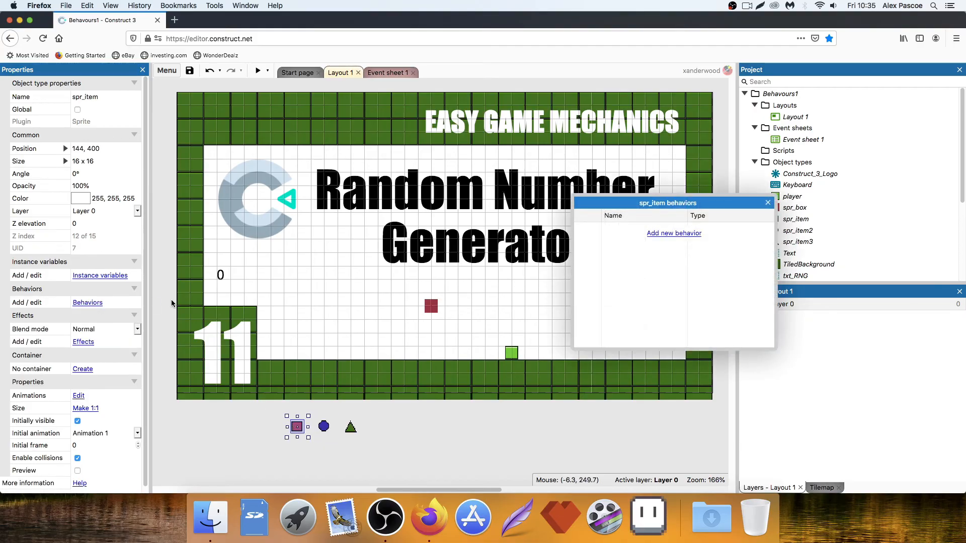
click(673, 232)
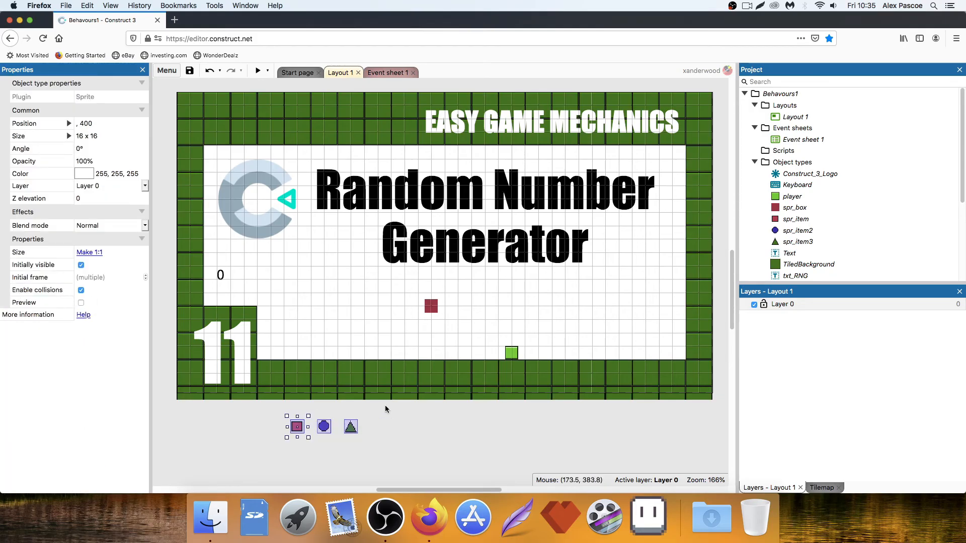
mouse_move(452, 387)
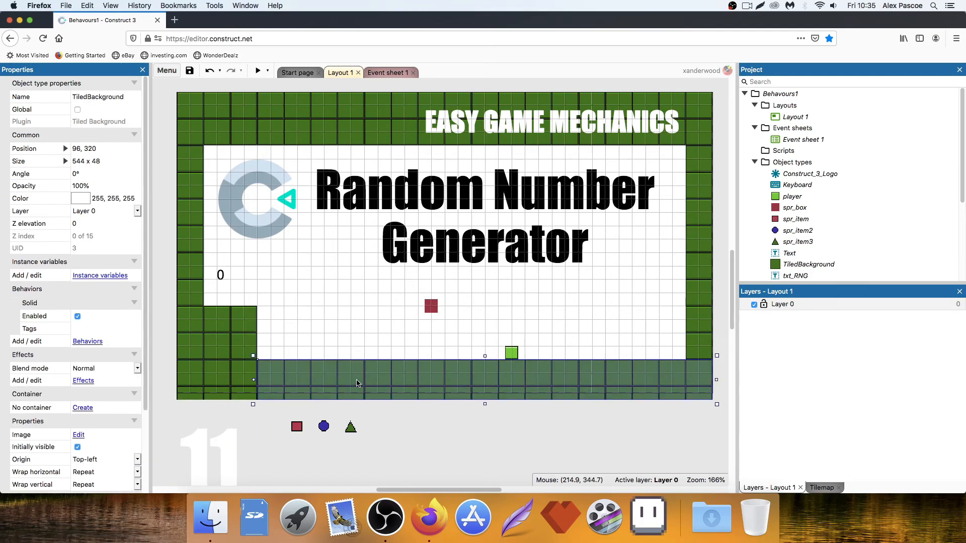
mouse_move(673, 236)
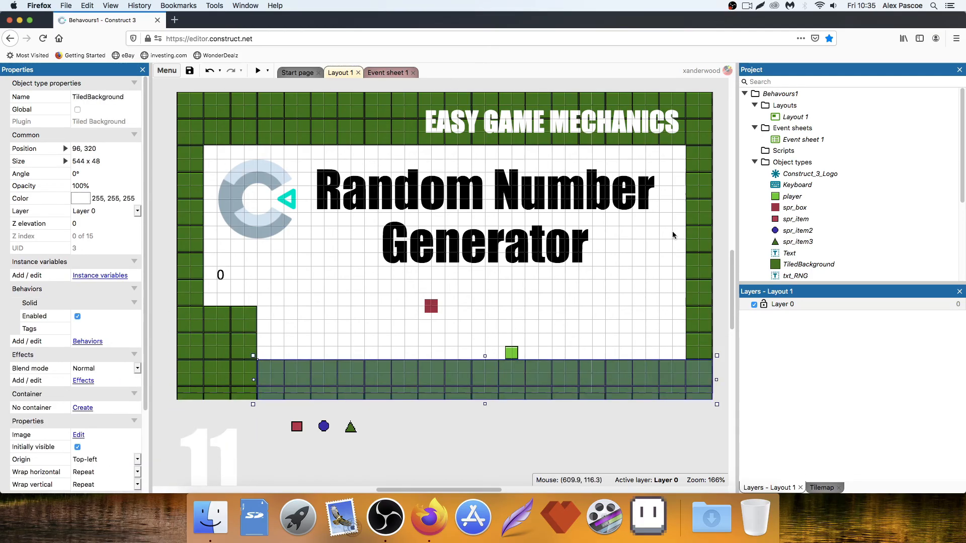
- Add the Physics behavior to the TiledBackground wall tiles
click(88, 341)
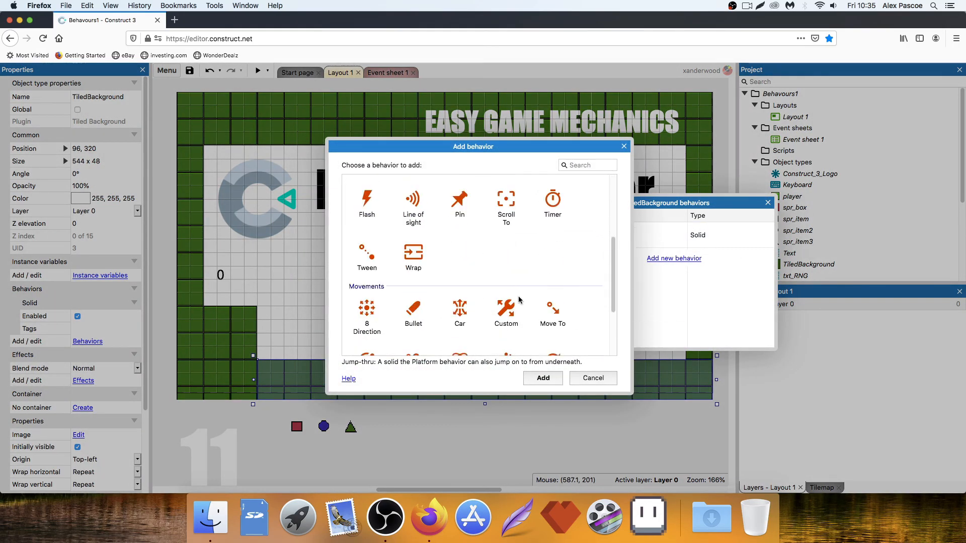
click(541, 377)
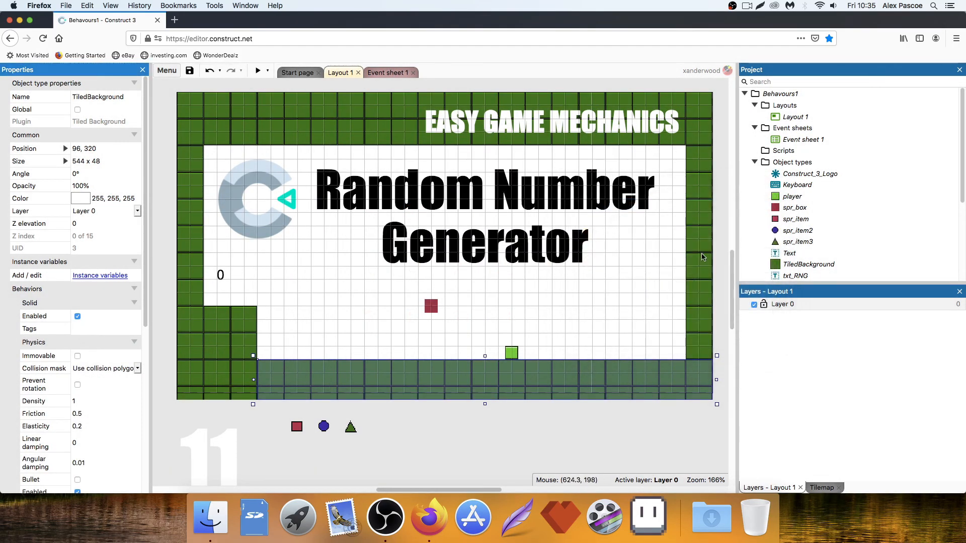
click(190, 246)
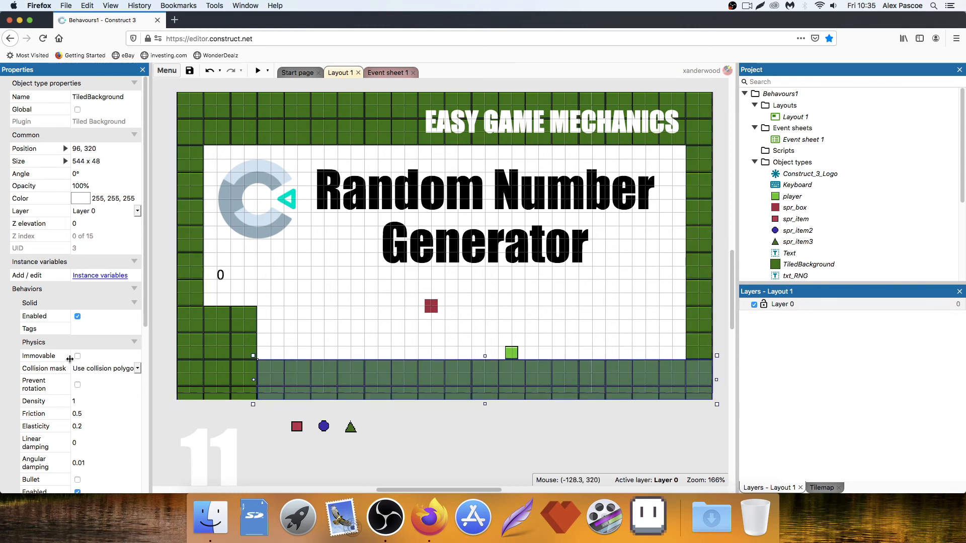
- Set the floor, left, top and right wall pieces to Immovable
click(191, 247)
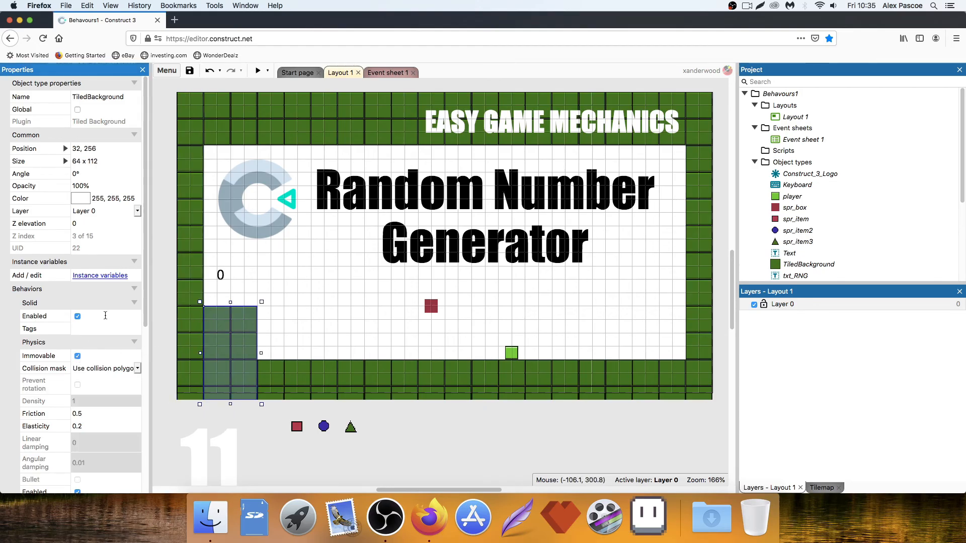
click(444, 120)
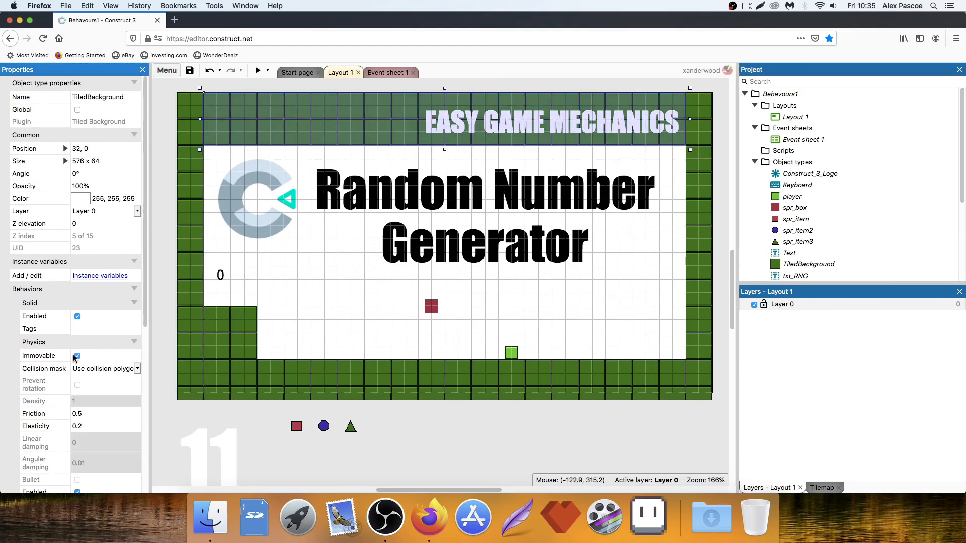
click(698, 234)
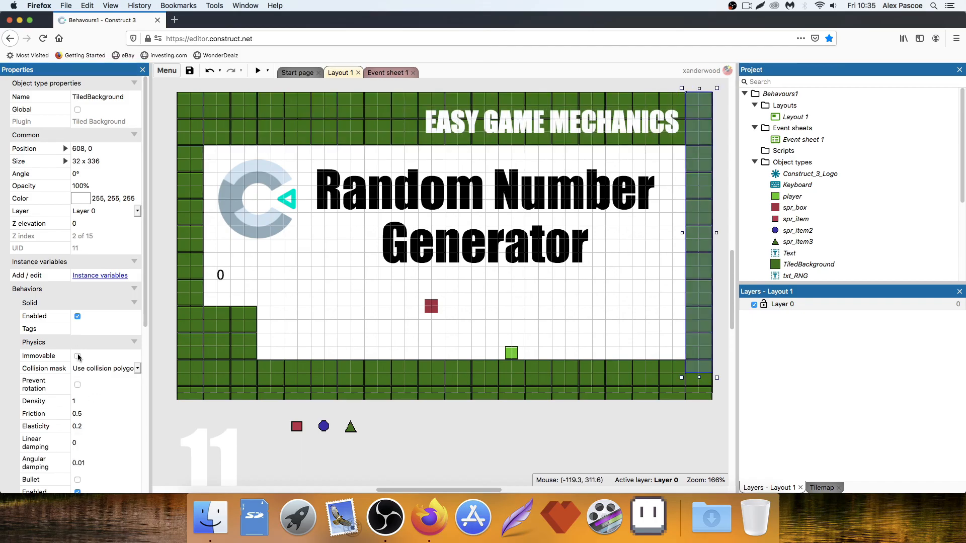
click(209, 448)
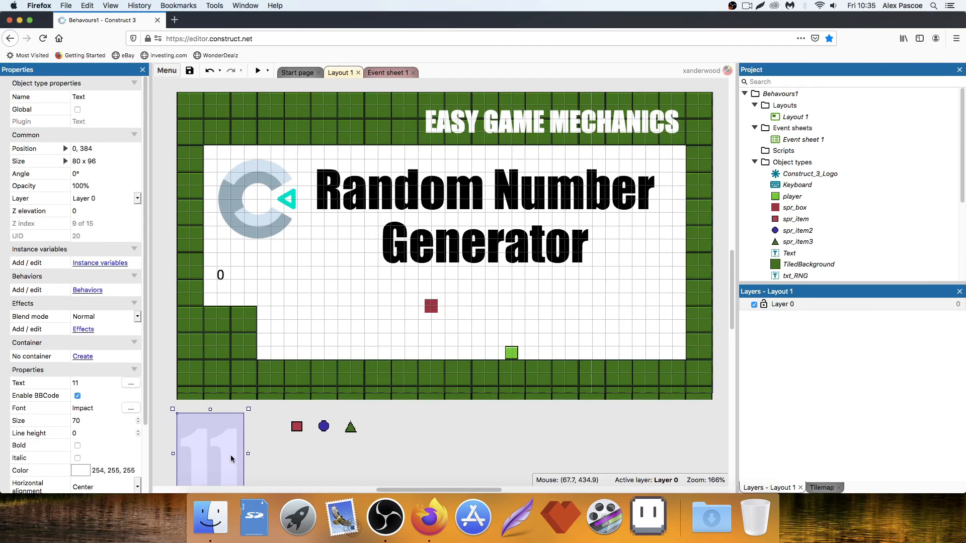
- Run a preview of the game in its own browser window
click(434, 391)
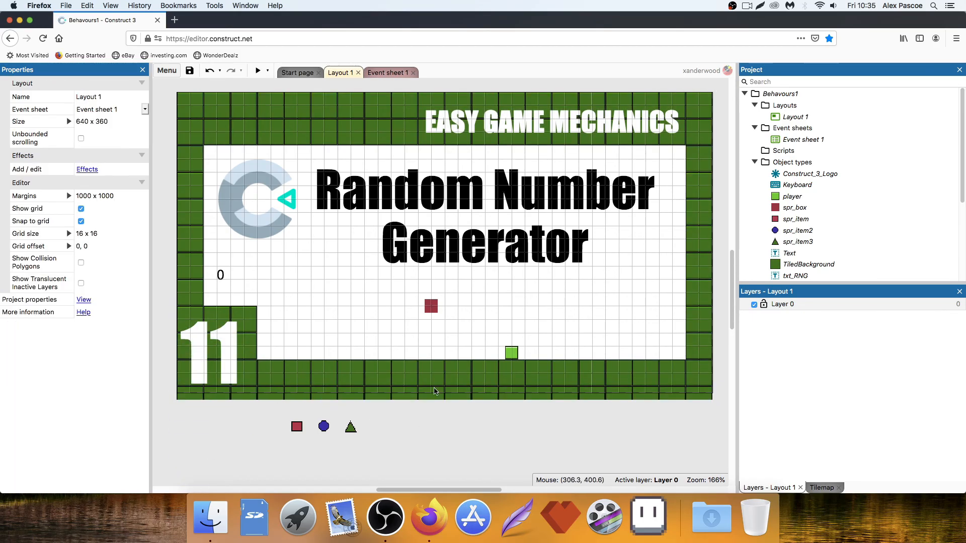
click(256, 71)
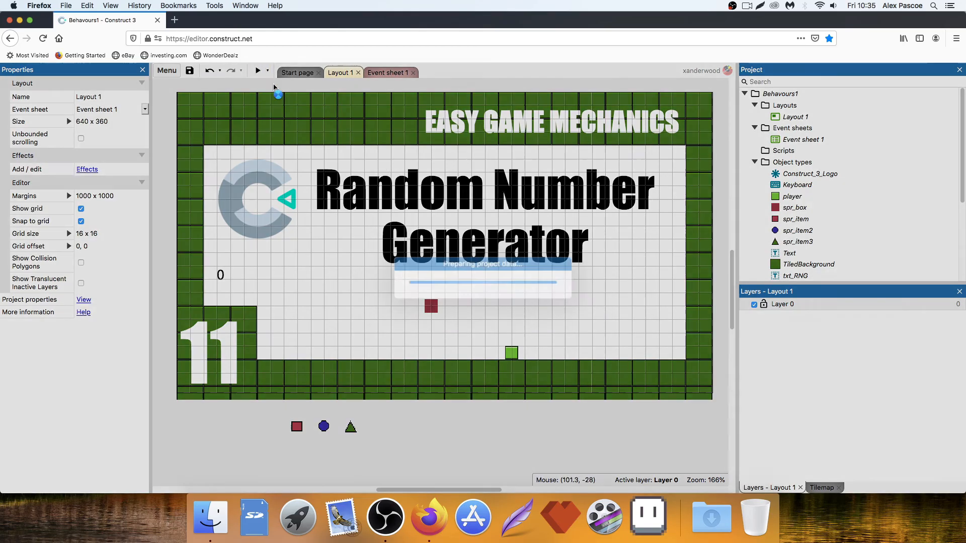
click(257, 70)
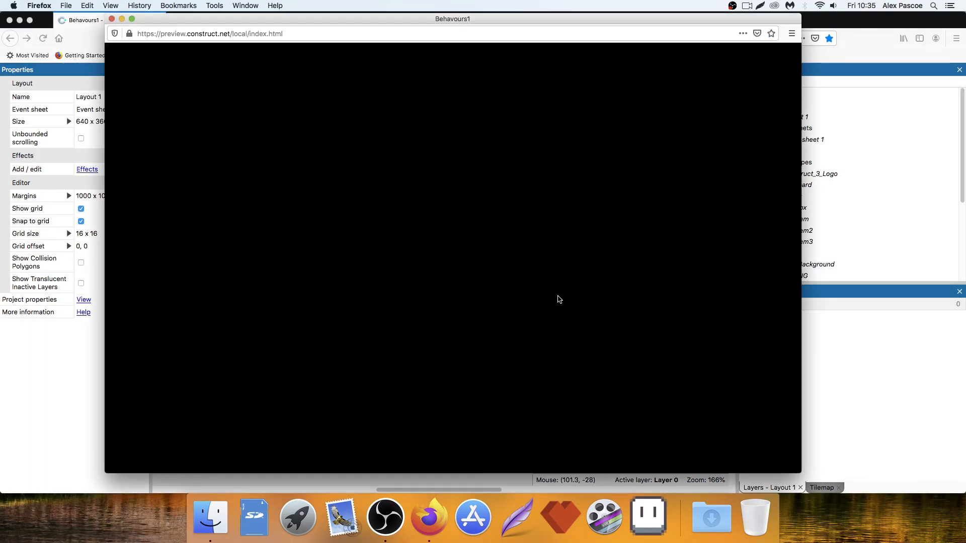